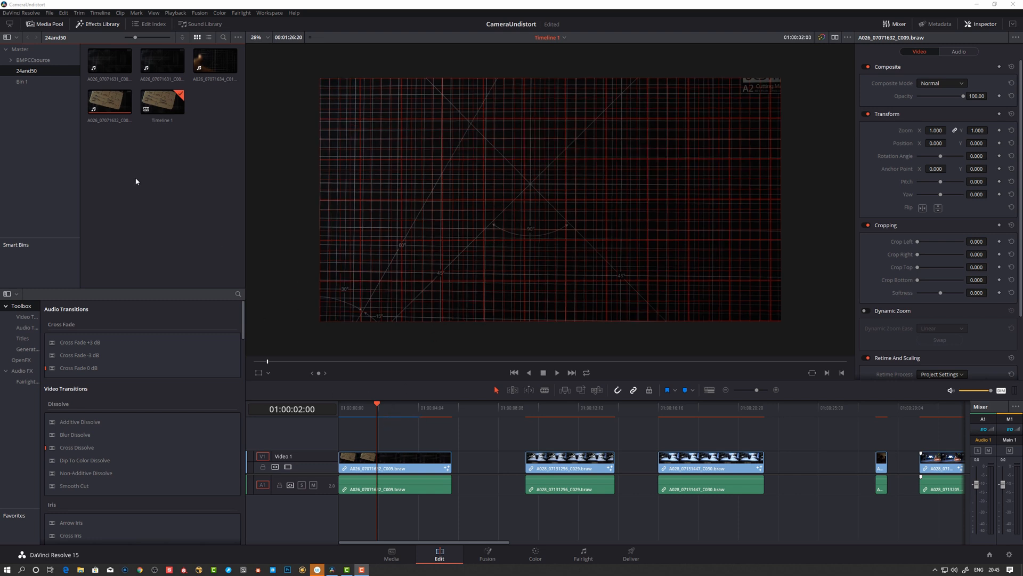
mouse_move(759, 439)
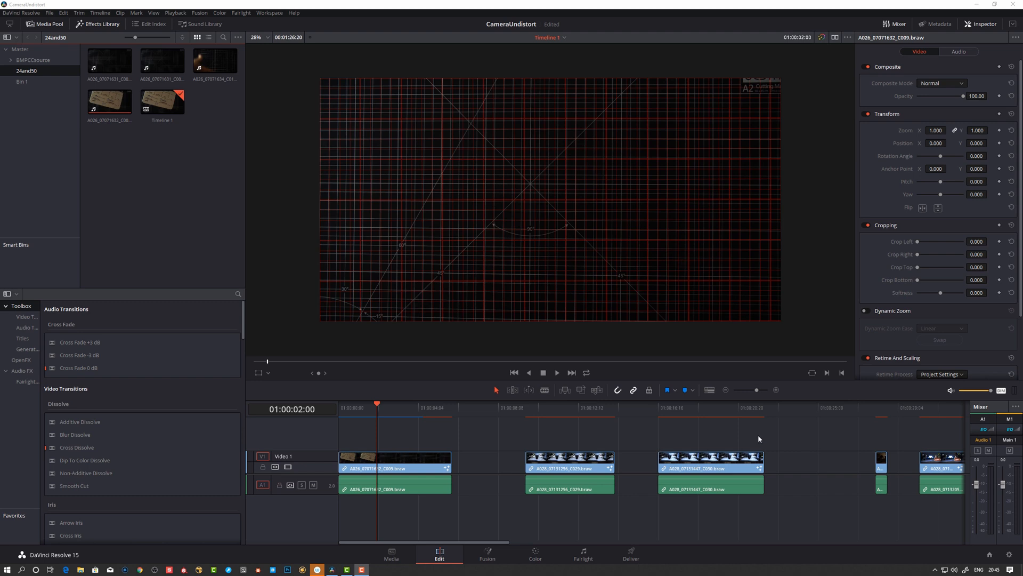
mouse_move(822, 455)
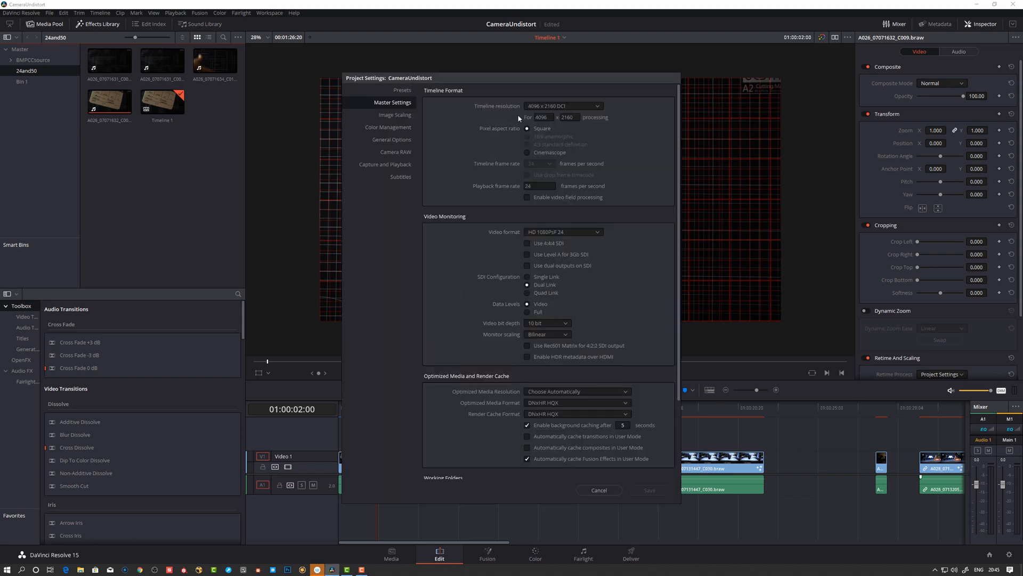
mouse_move(535, 114)
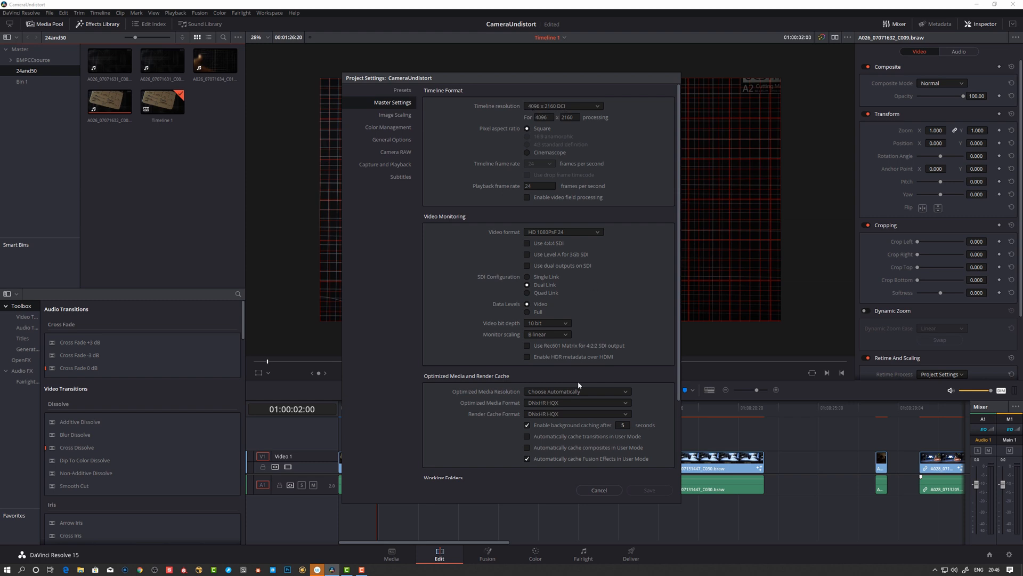
mouse_move(571, 455)
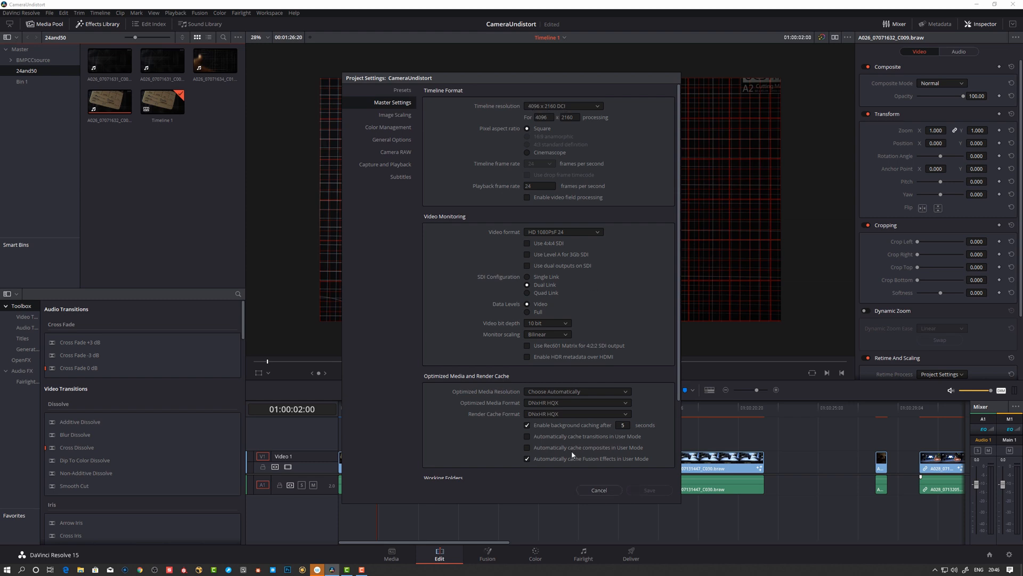
Detach the Grid1 overlay from Merge1 in the Fusion composite and select the LensDistort1 node.
click(598, 489)
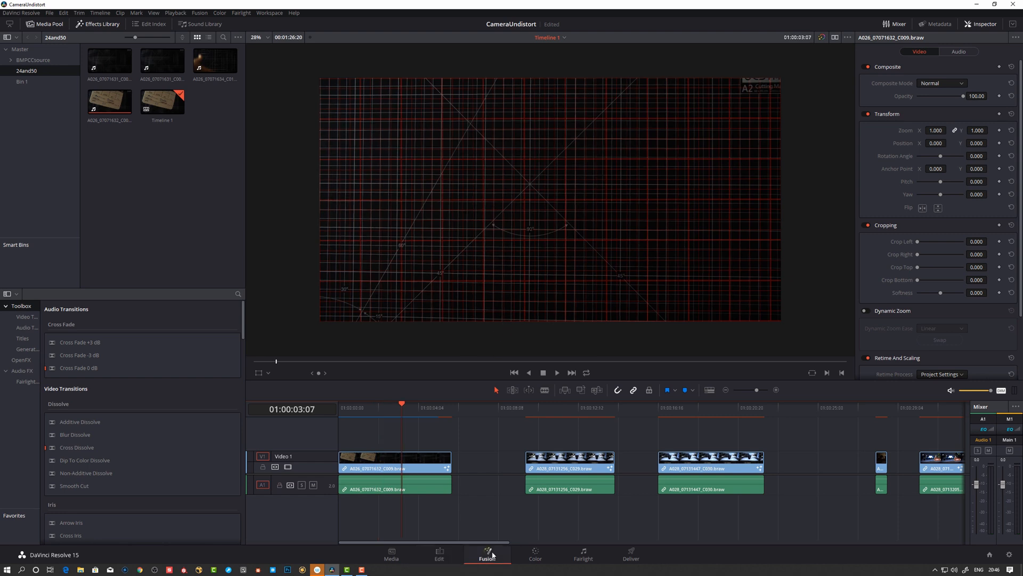
click(487, 555)
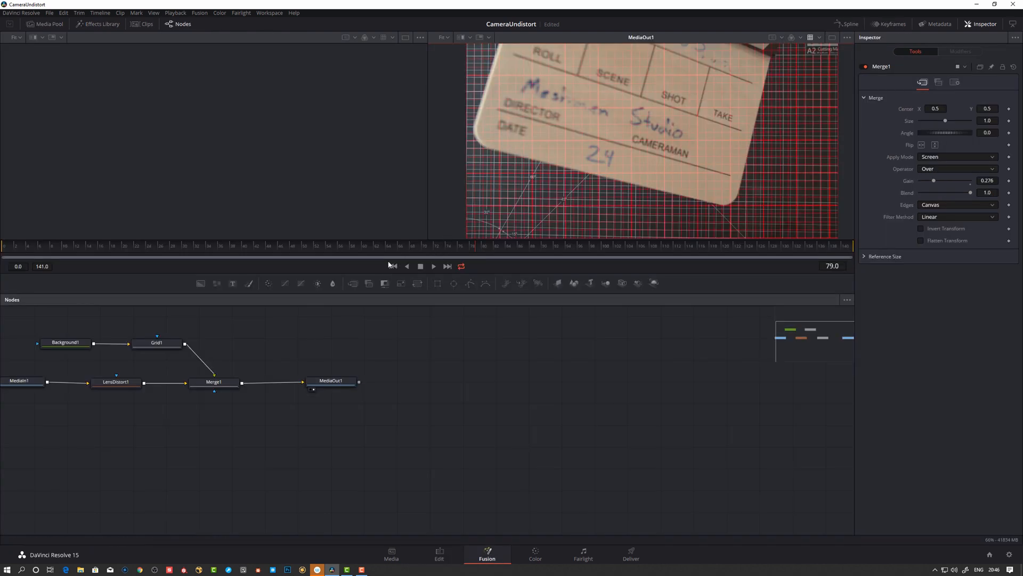
click(116, 382)
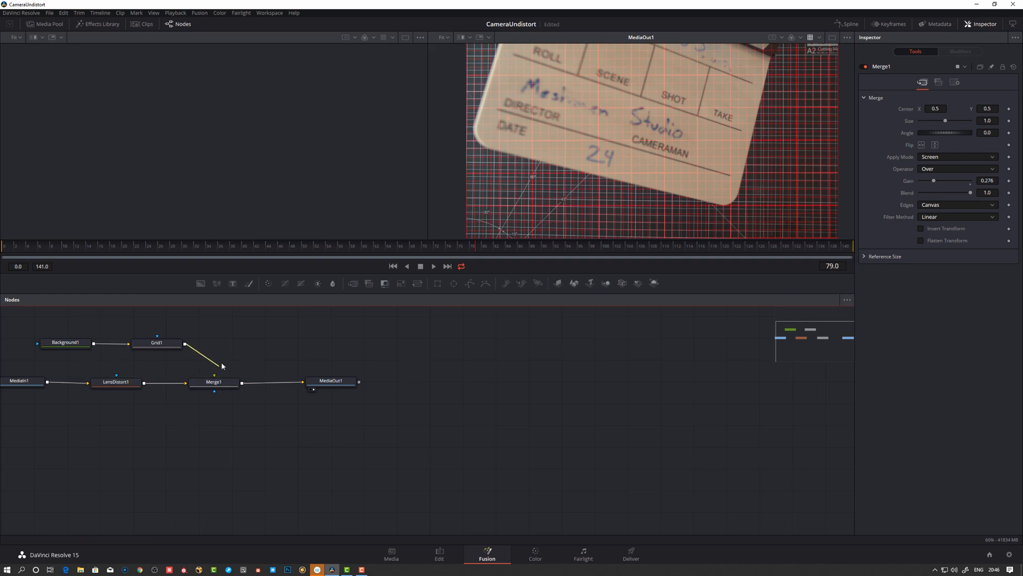
click(116, 381)
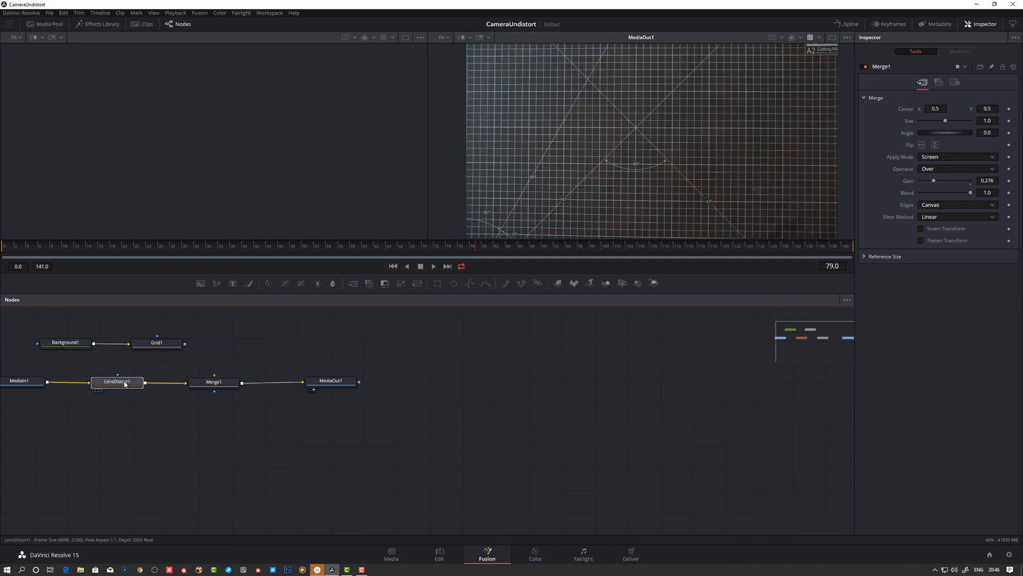
click(117, 379)
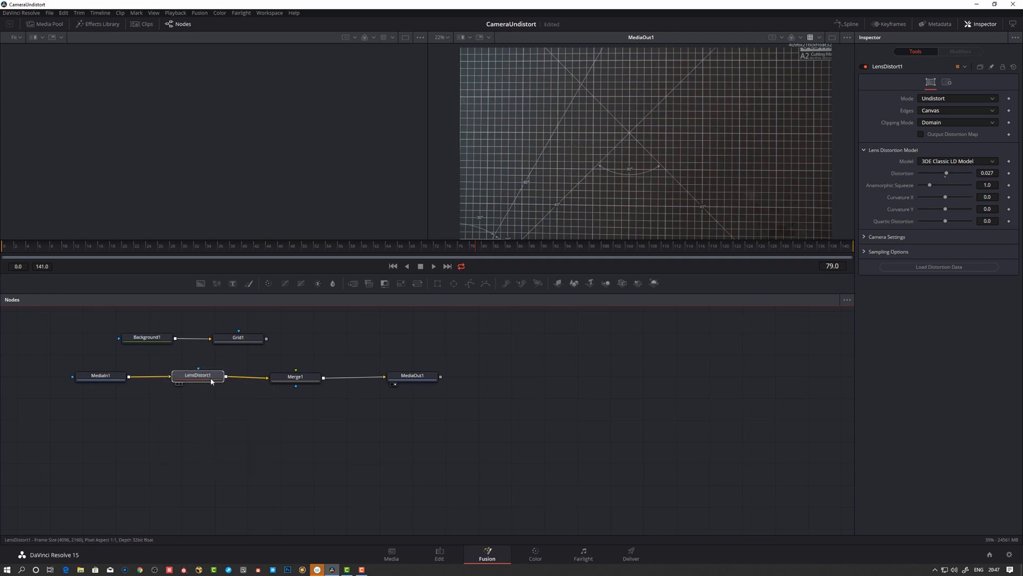
mouse_move(199, 377)
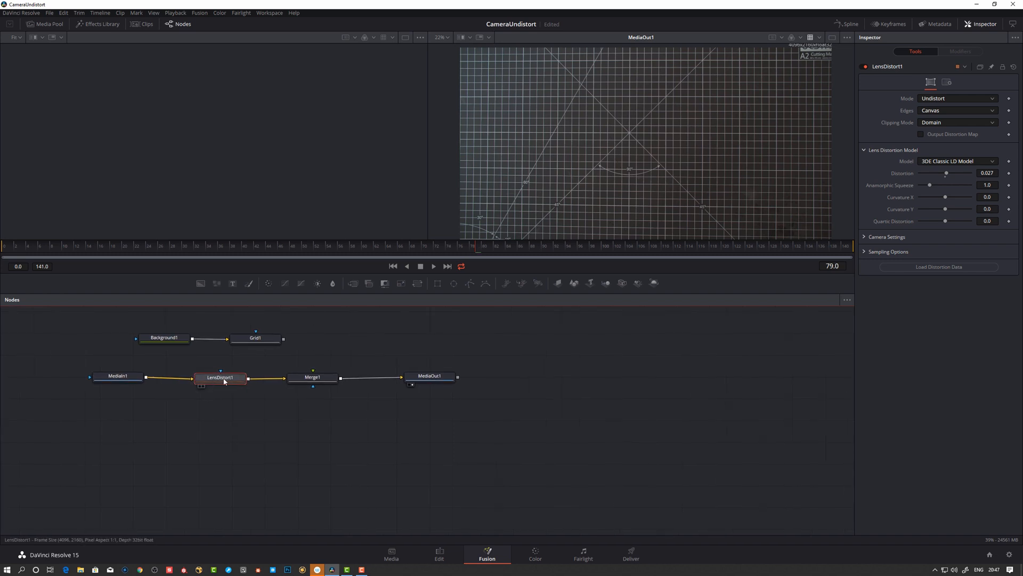
mouse_move(221, 378)
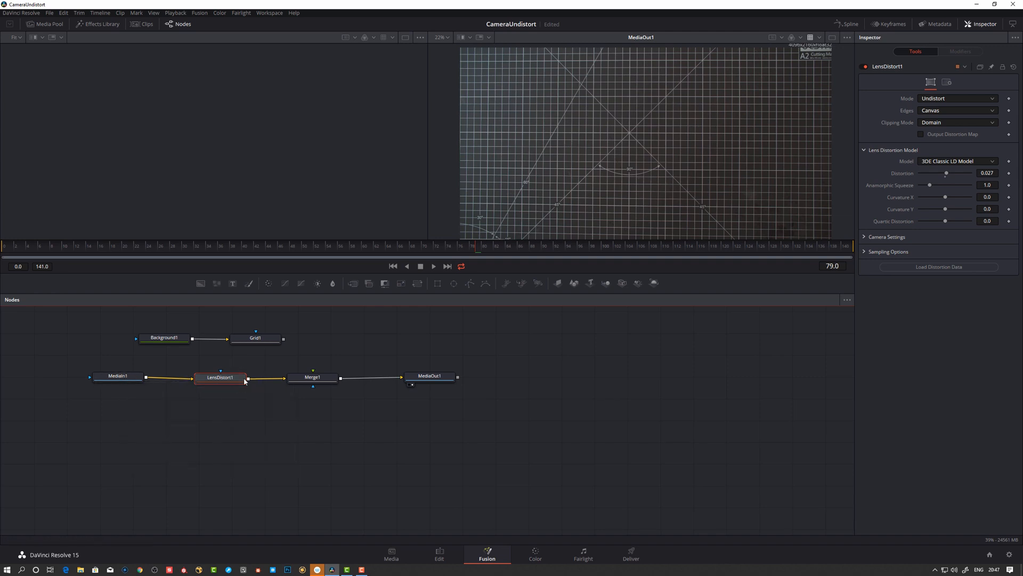
mouse_move(220, 377)
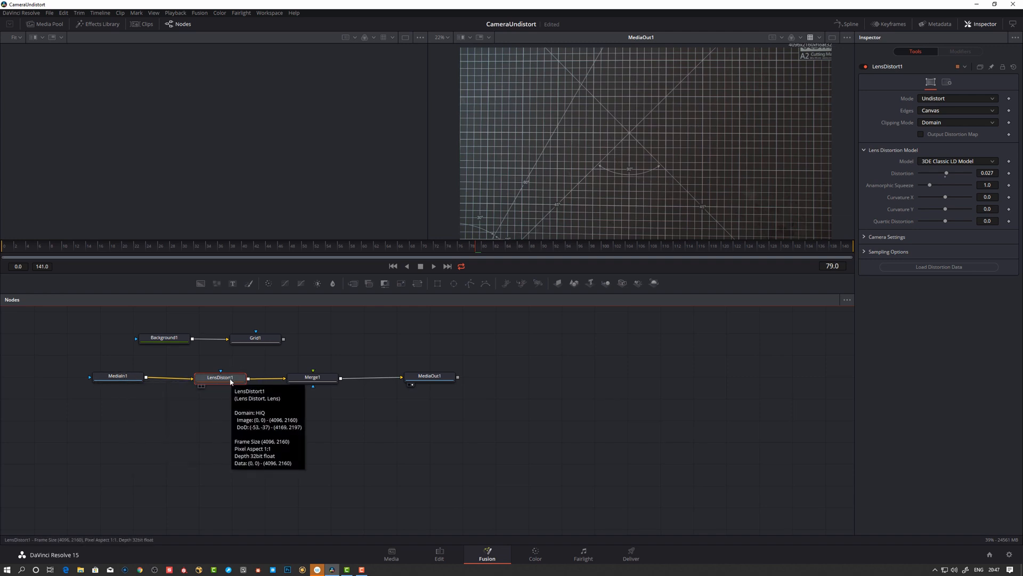
mouse_move(225, 382)
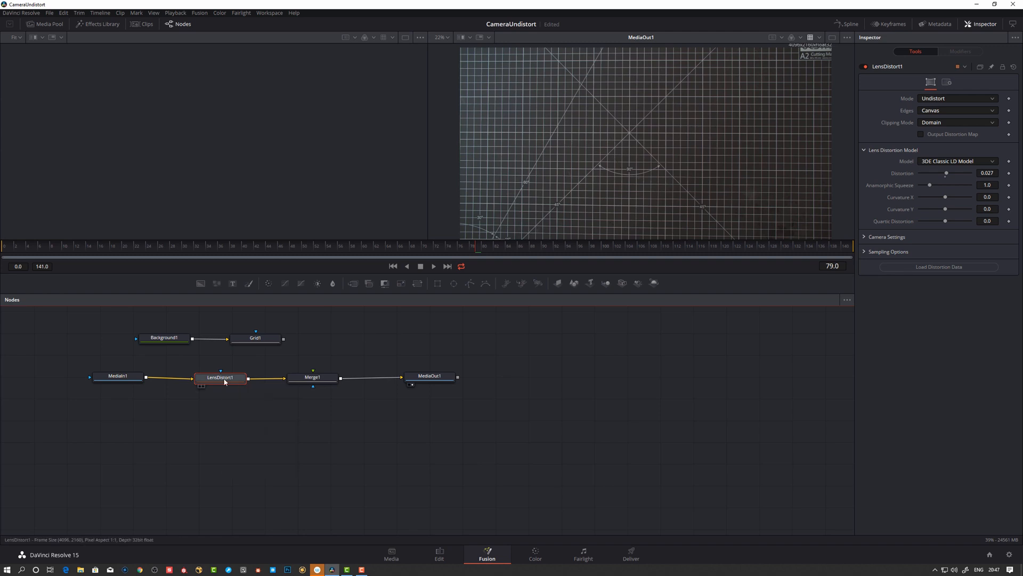
mouse_move(310, 370)
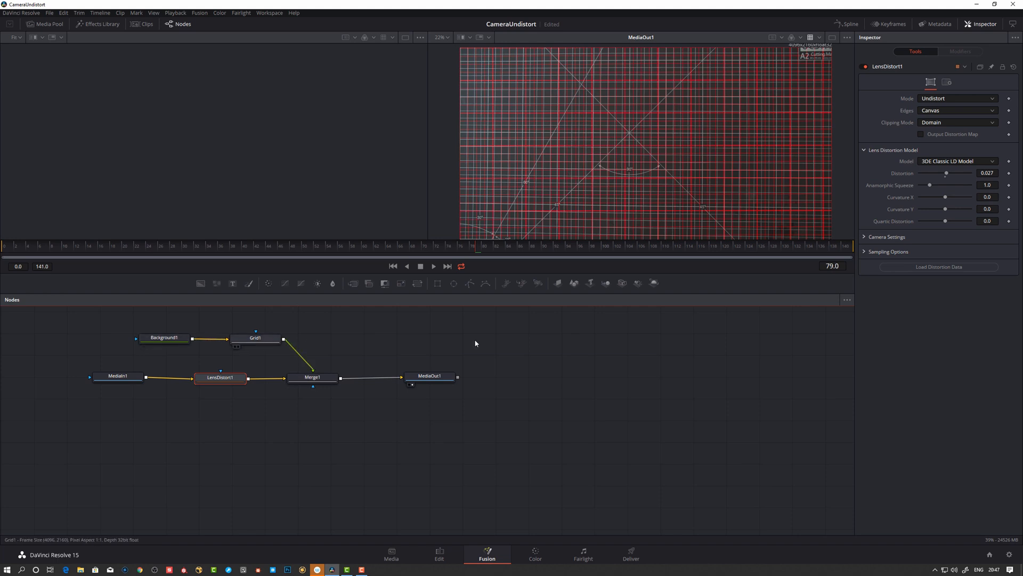
click(254, 338)
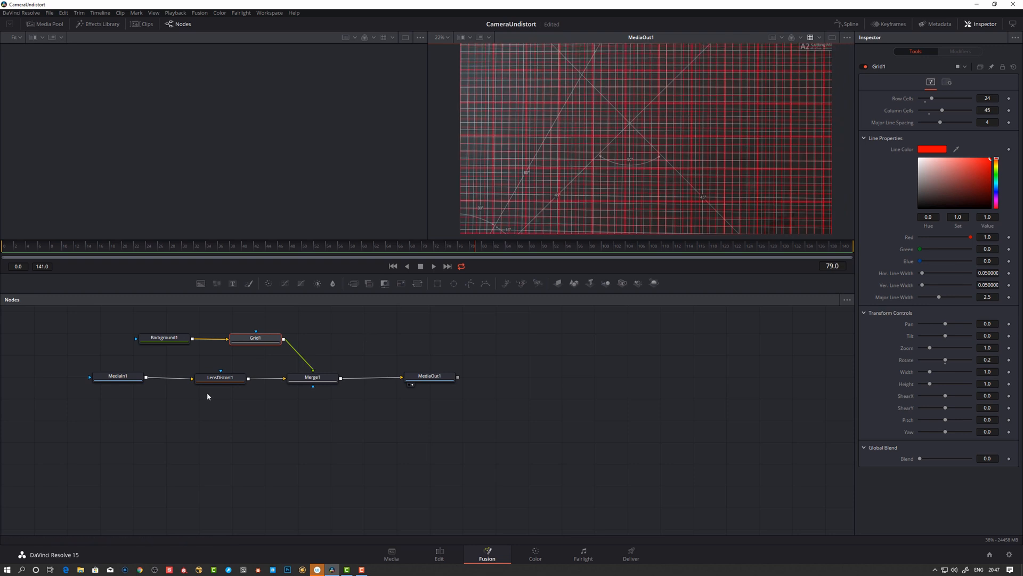
click(219, 376)
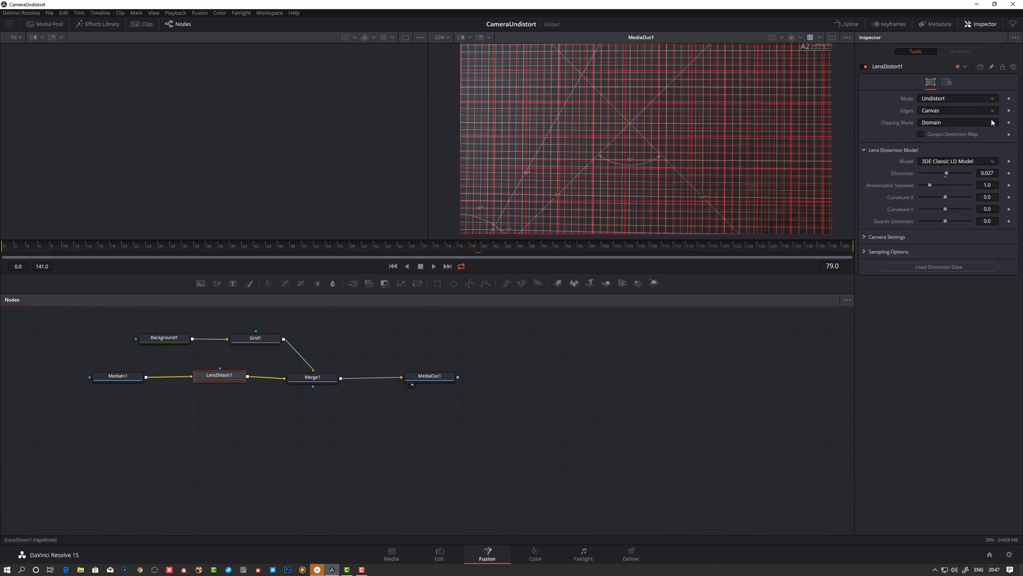
click(987, 173)
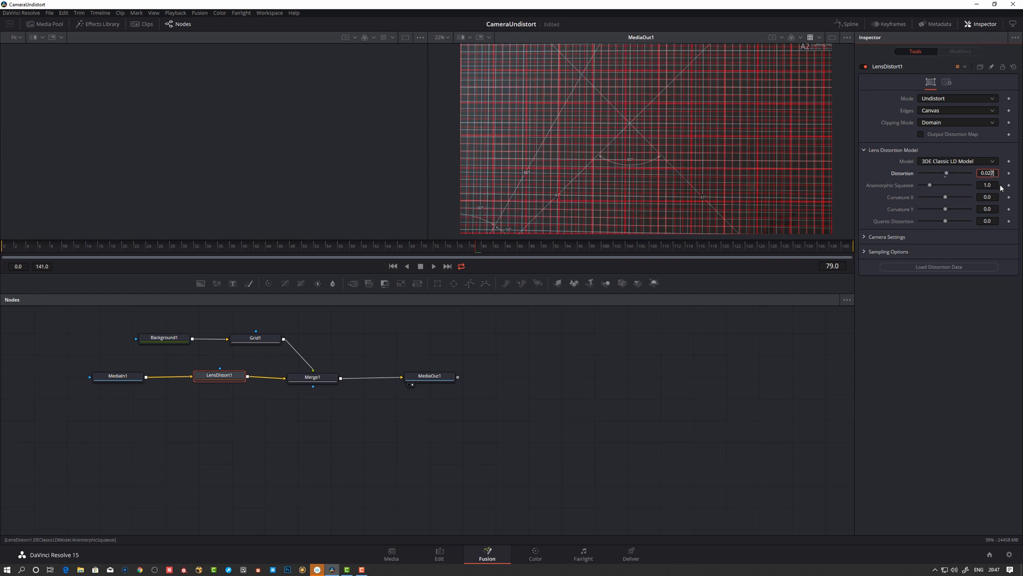
text(0.00)
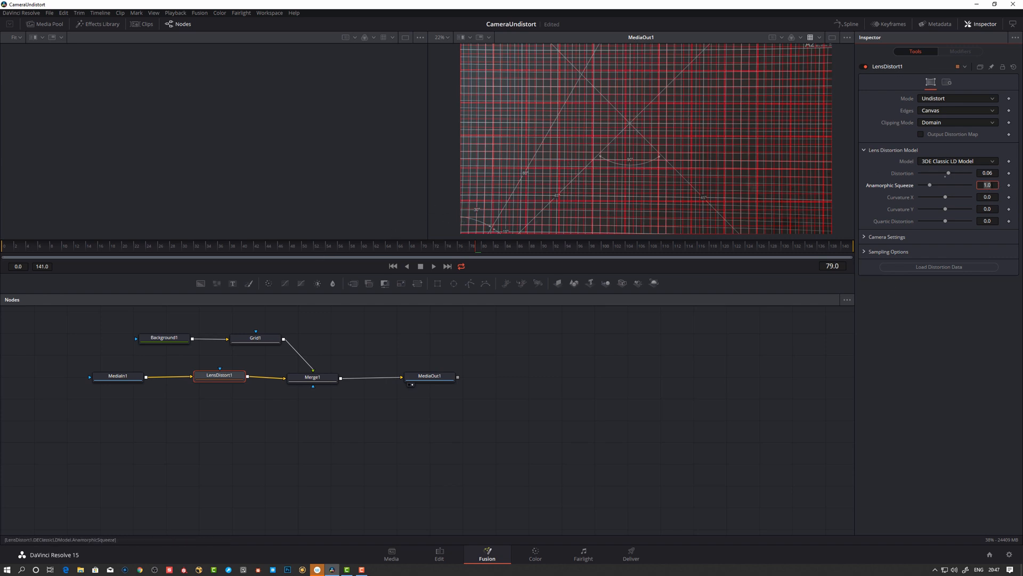
click(987, 172)
text(0.027)
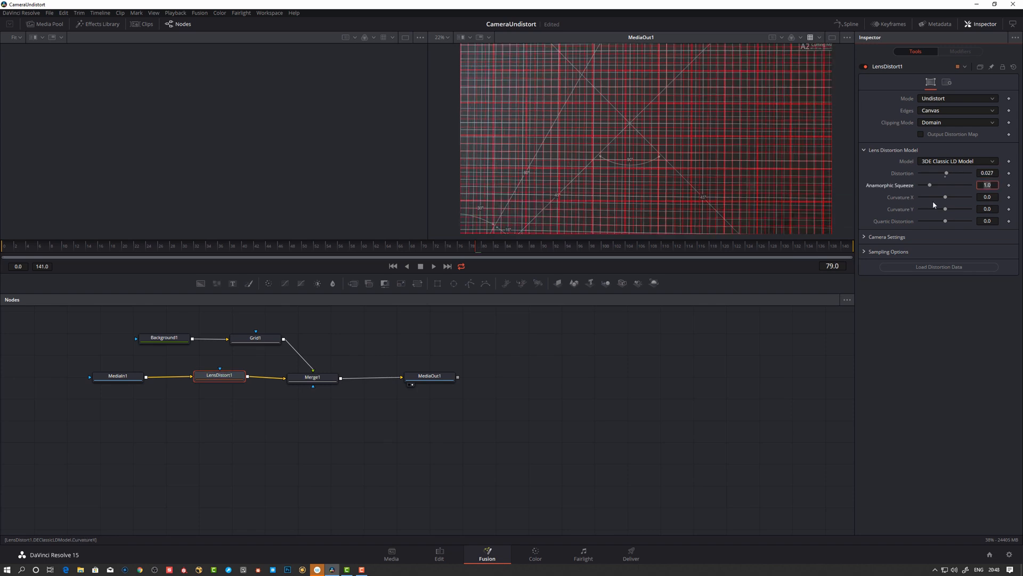
mouse_move(979, 218)
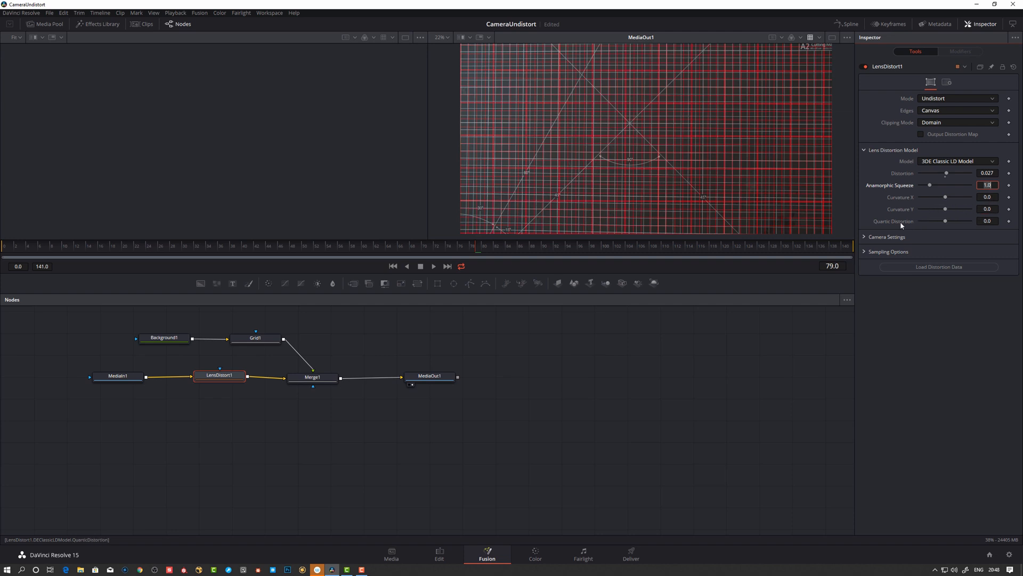
click(986, 196)
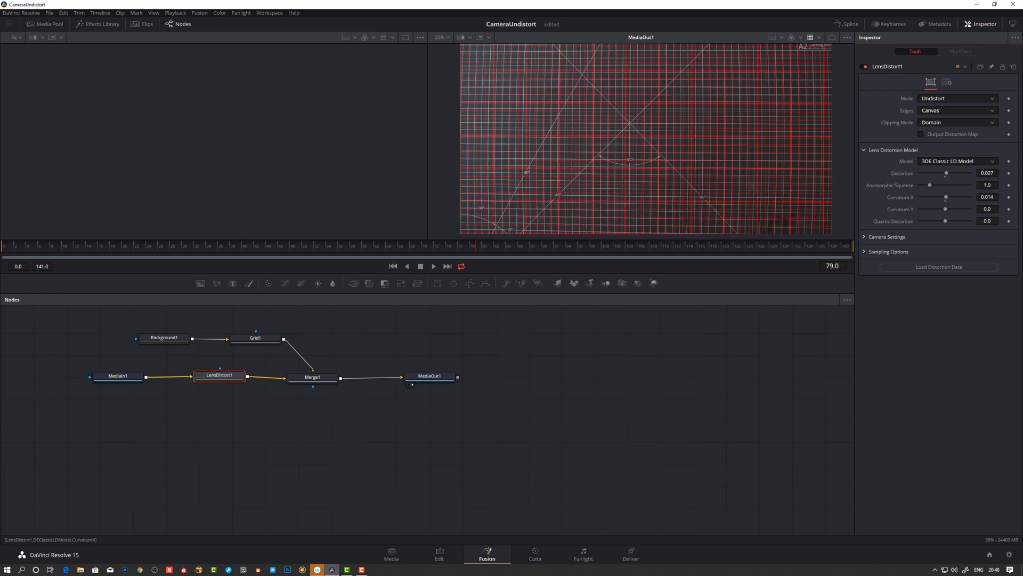
click(986, 197)
text(0)
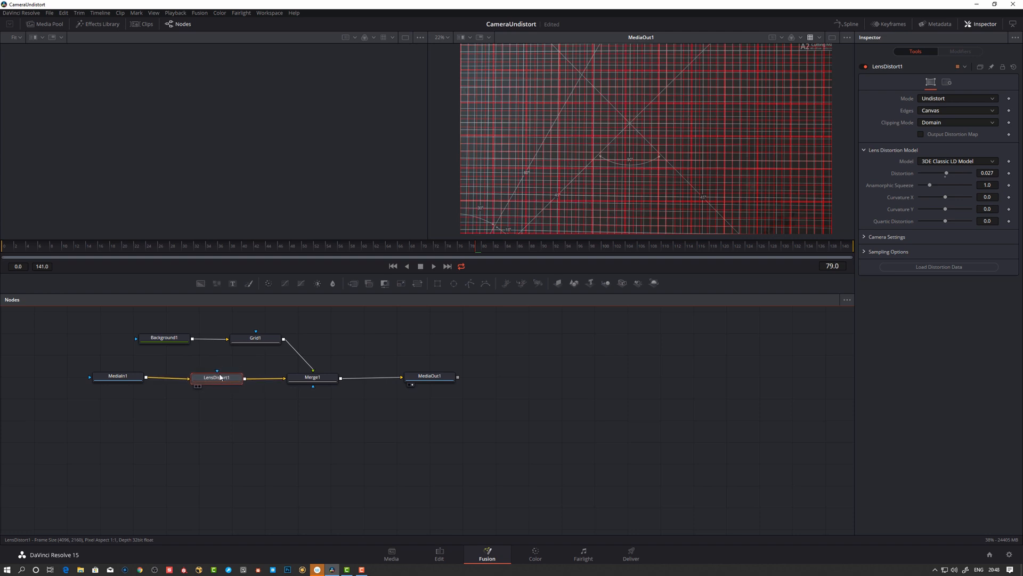
click(438, 554)
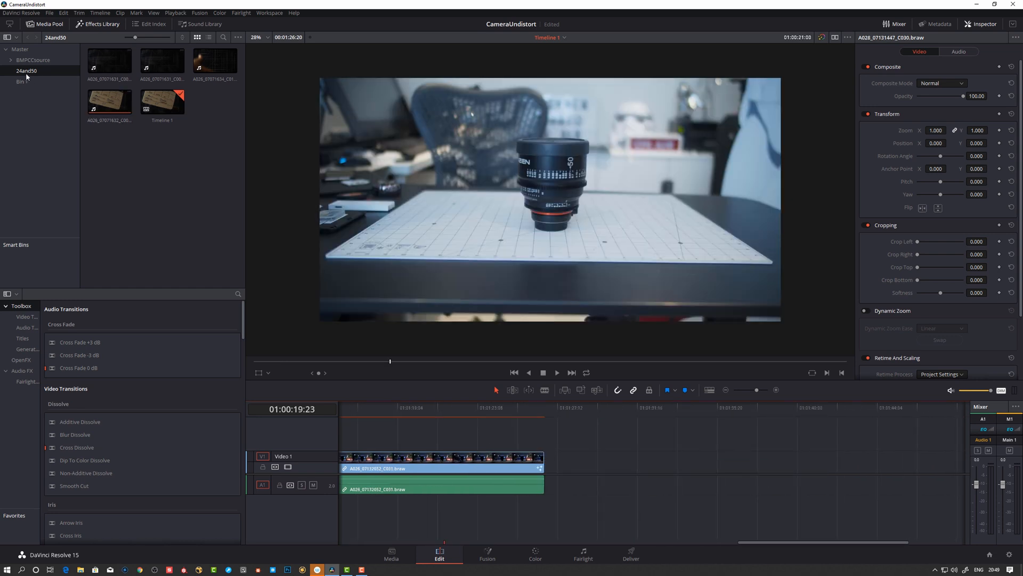
click(33, 60)
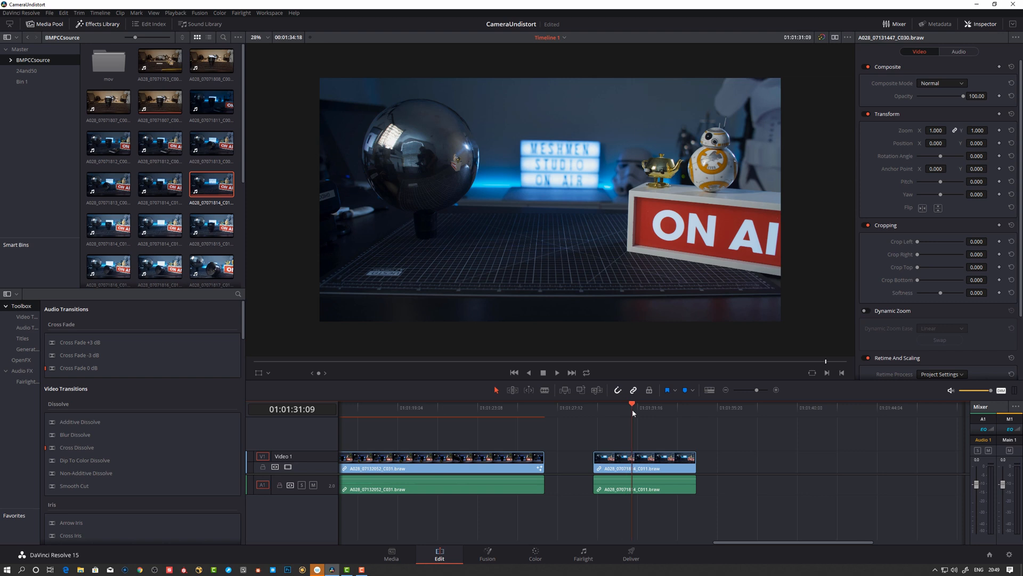
mouse_move(279, 294)
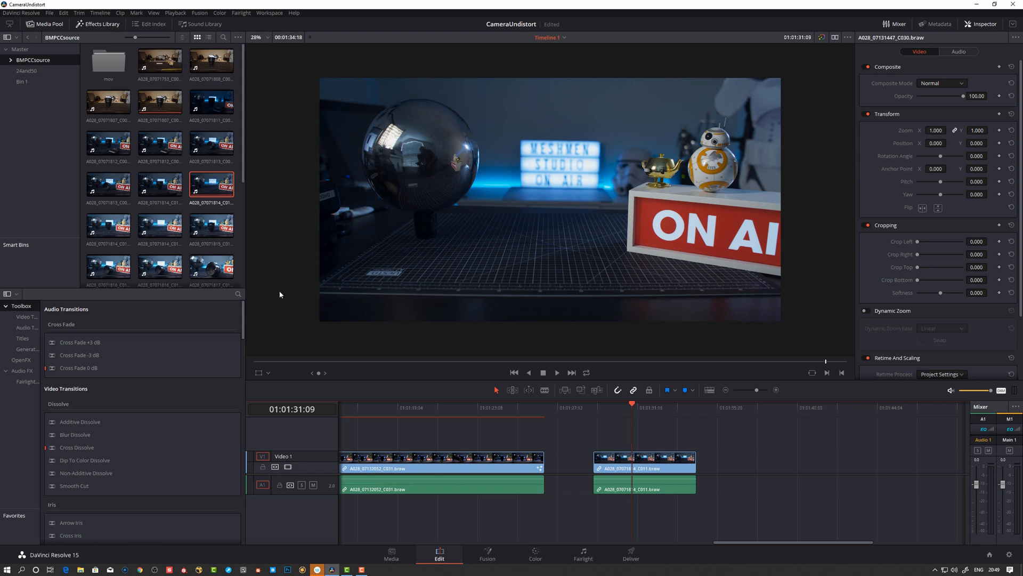
mouse_move(840, 285)
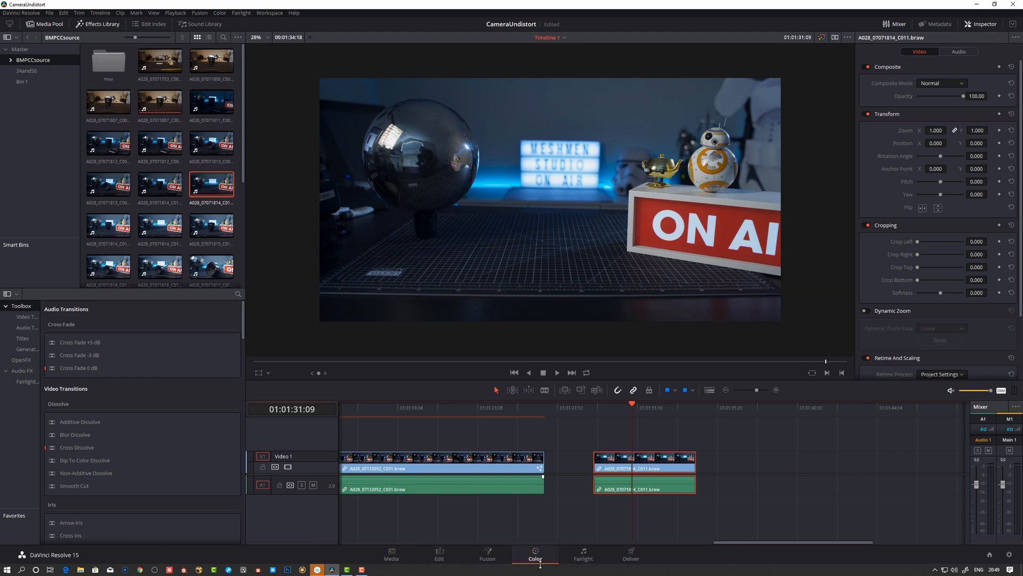
click(534, 554)
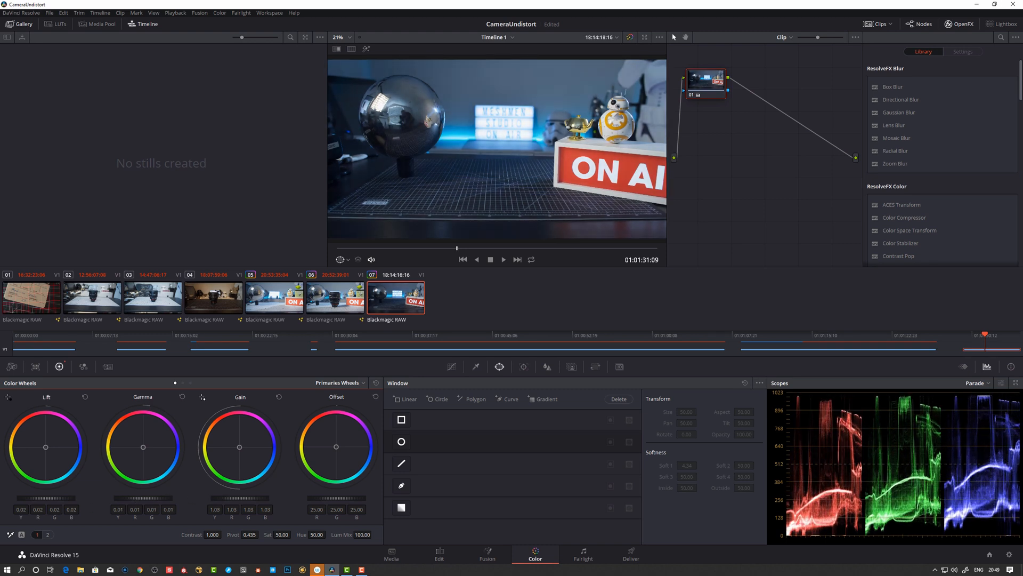
click(438, 554)
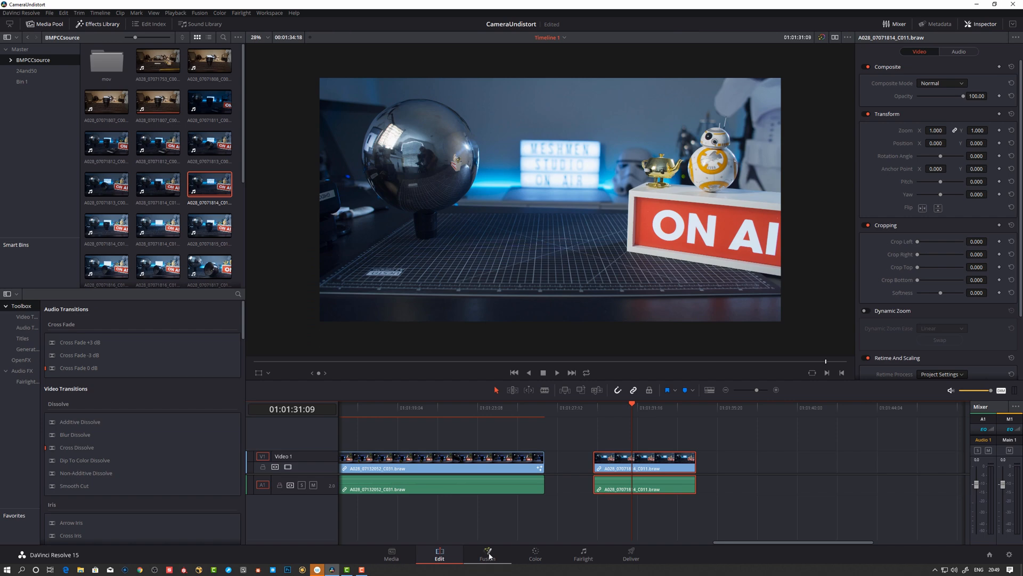
Set LensDistort1's Mode to Distort in the clip's Fusion composite to compare.
click(487, 555)
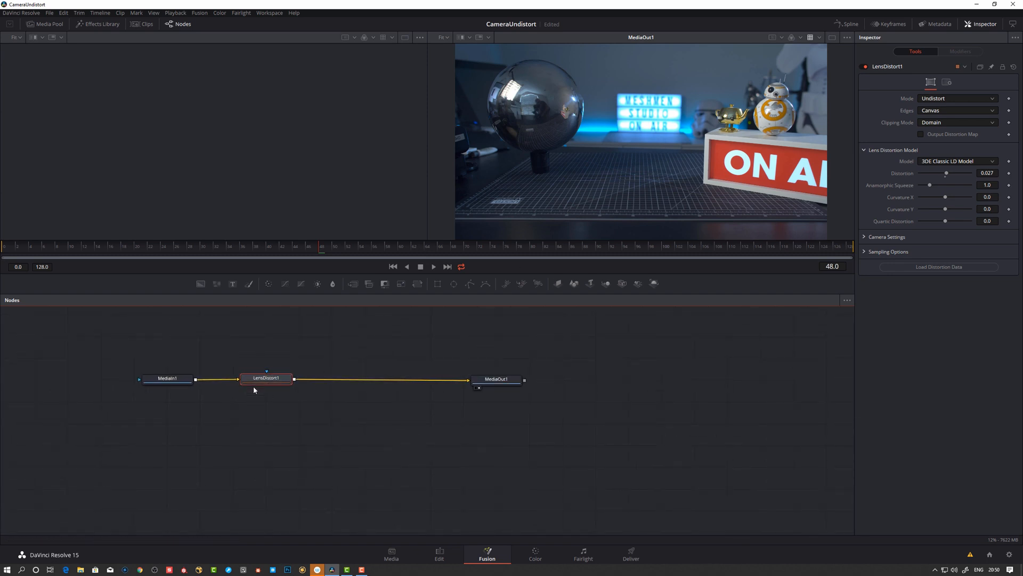
click(267, 379)
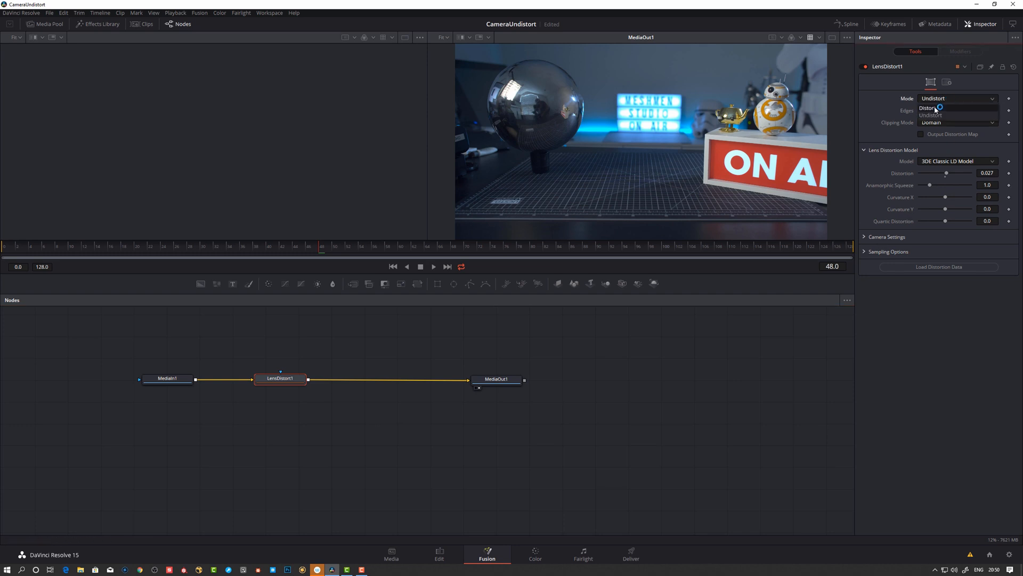
click(930, 107)
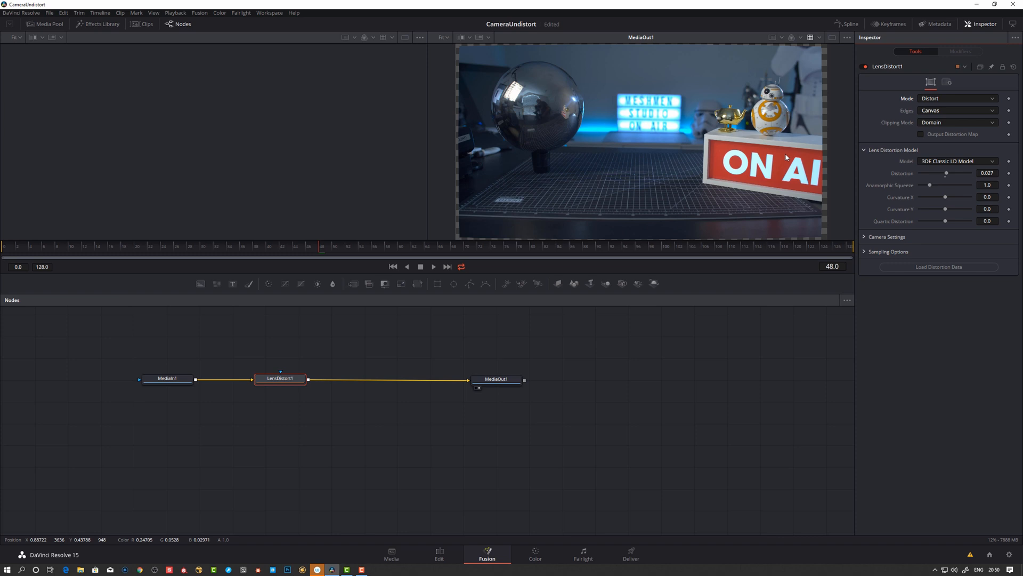
mouse_move(463, 180)
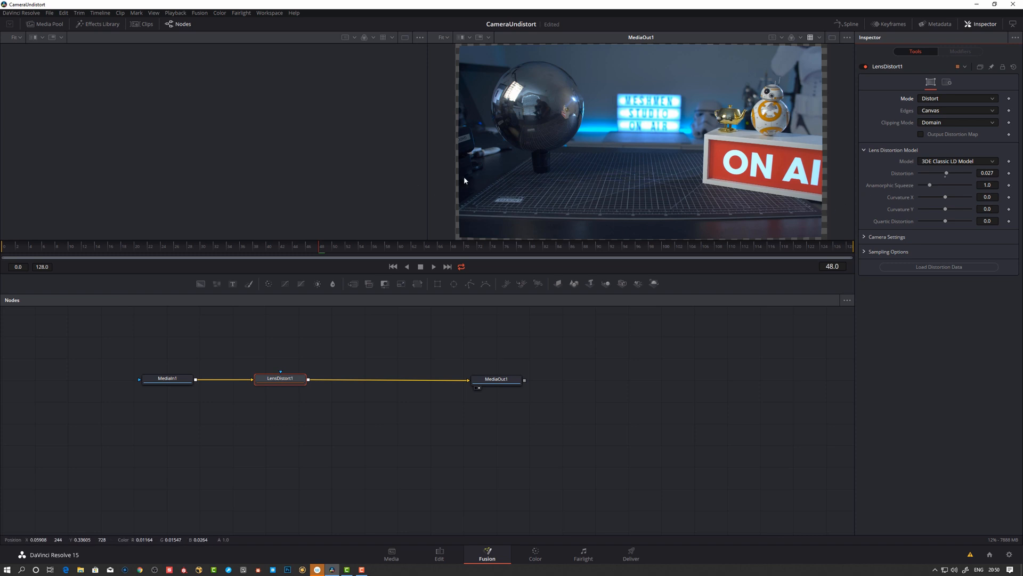
mouse_move(842, 211)
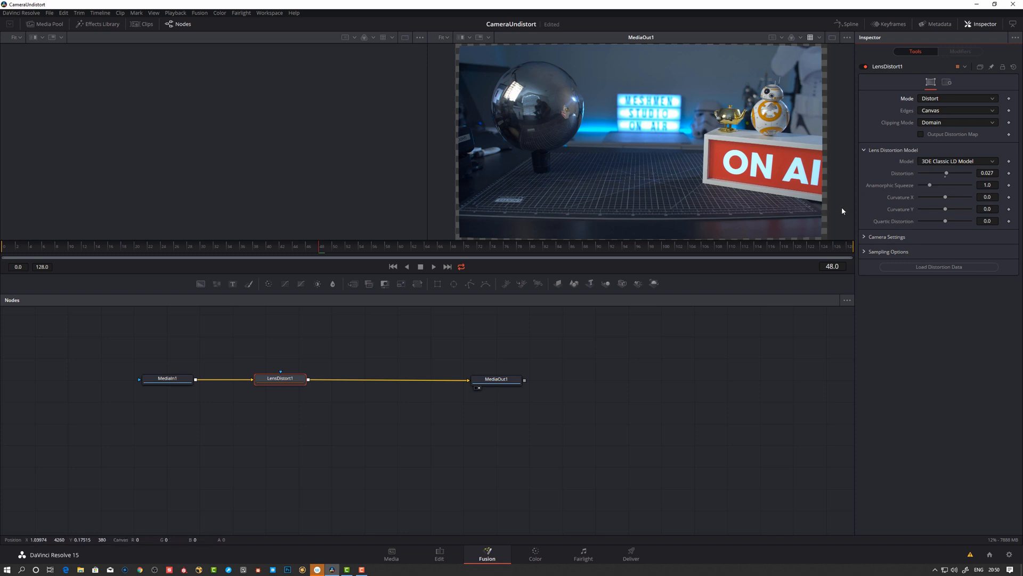
mouse_move(467, 219)
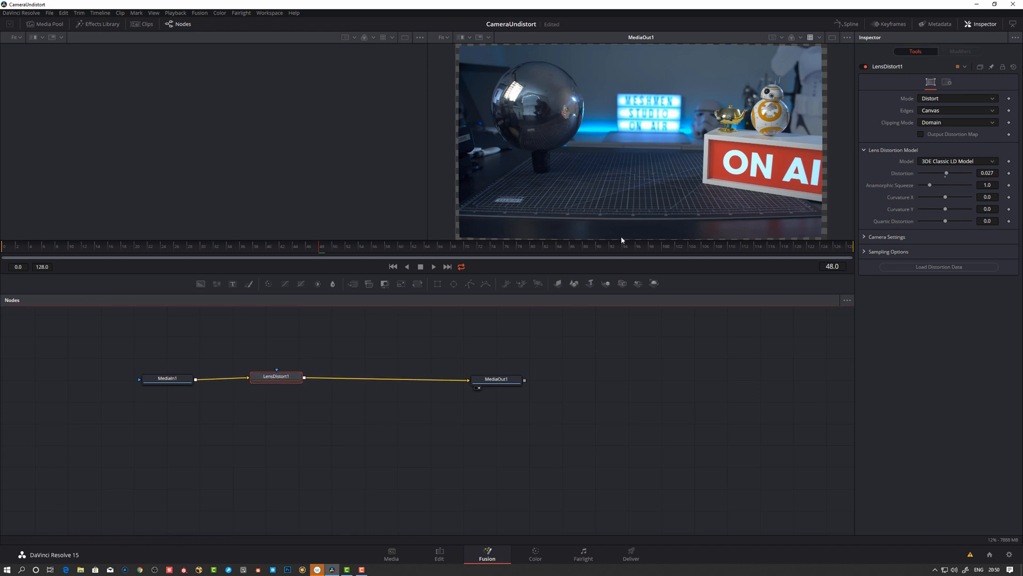
Set LensDistort1's Mode back to Undistort.
click(276, 378)
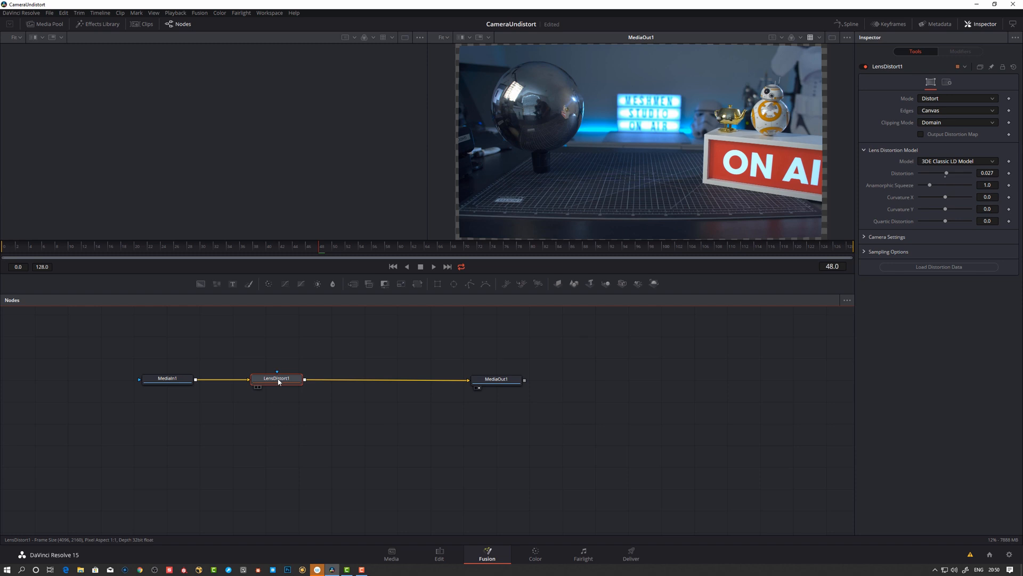
click(956, 98)
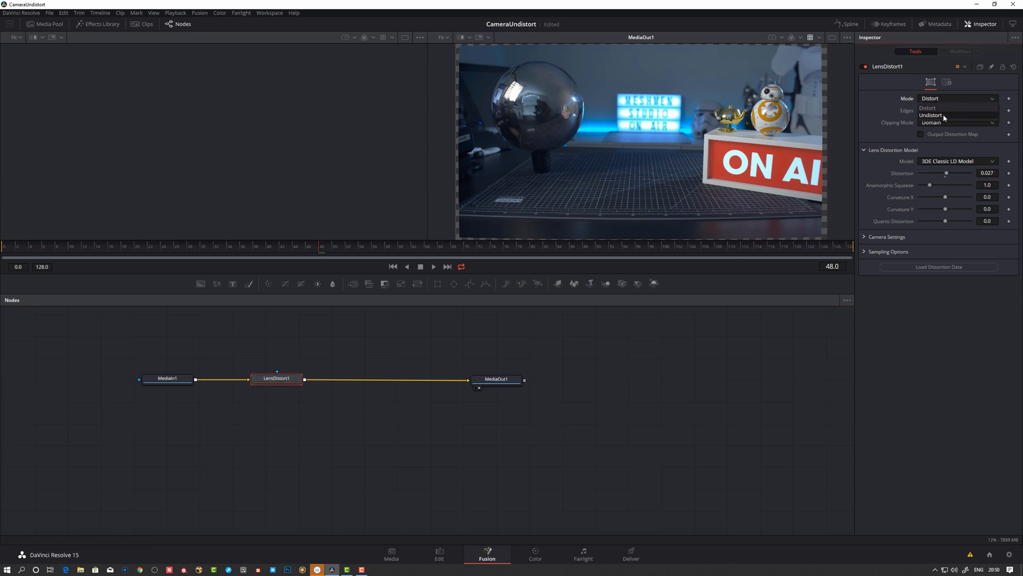
click(932, 115)
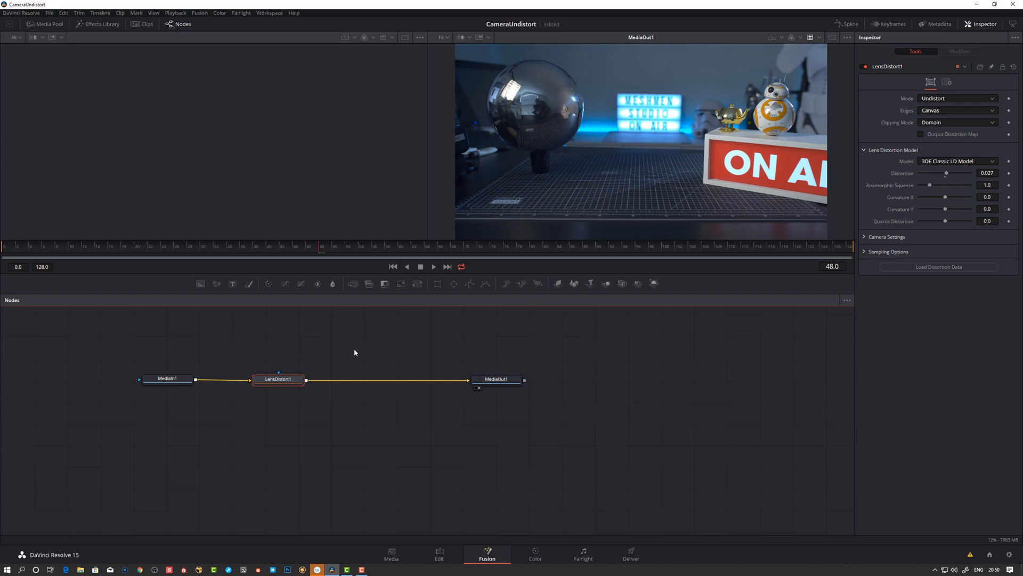
mouse_move(829, 219)
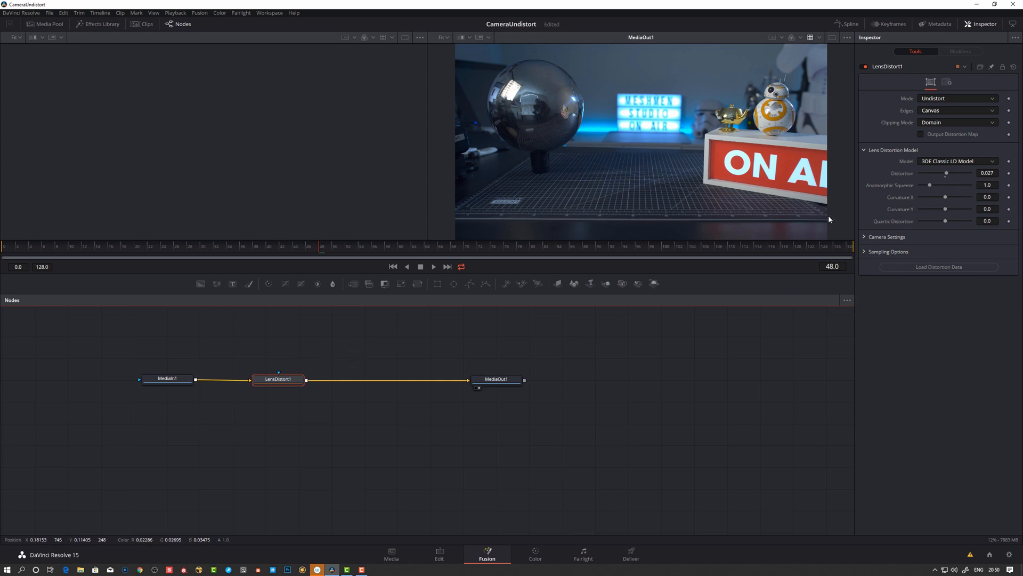
mouse_move(305, 330)
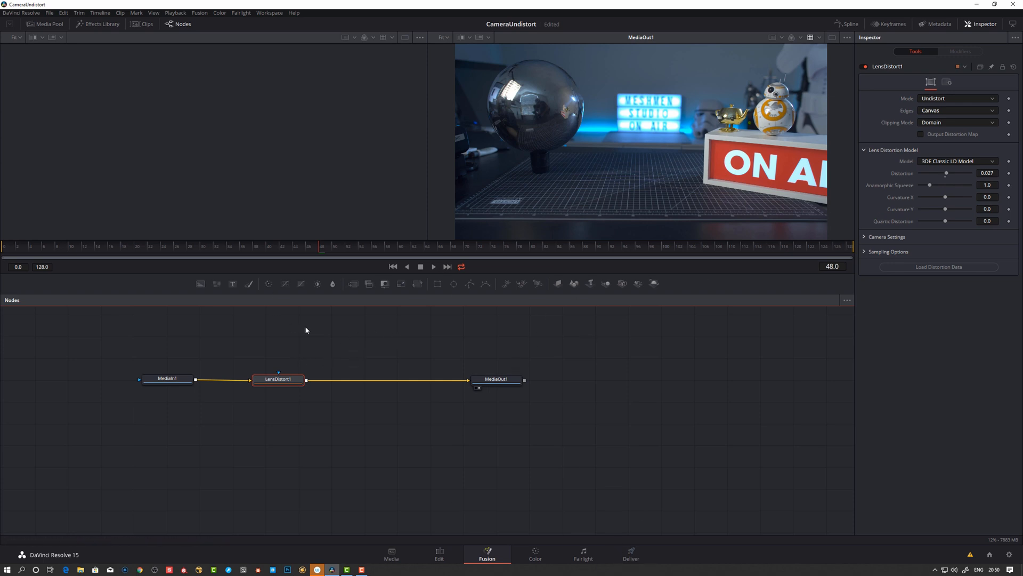
mouse_move(569, 572)
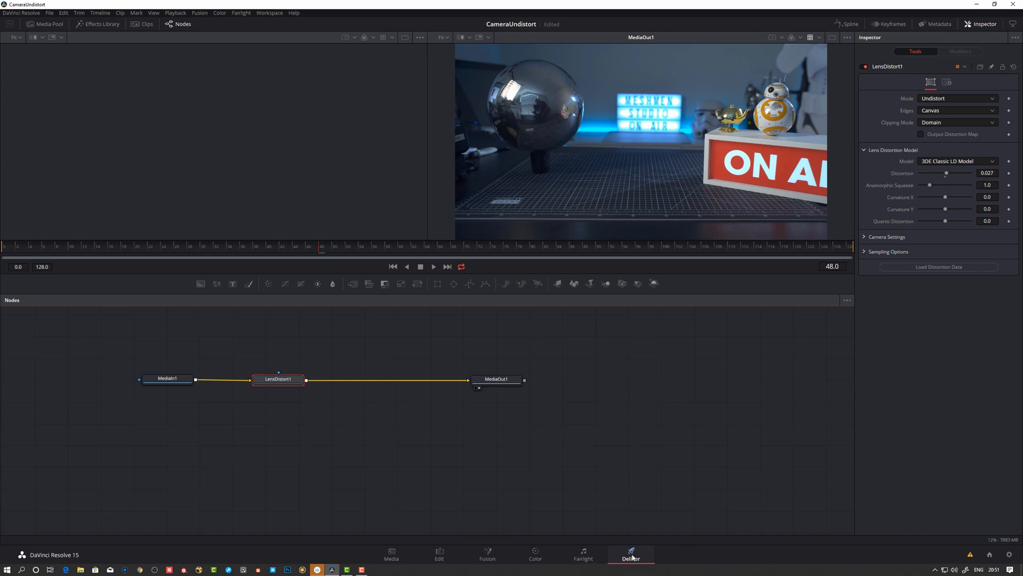
On the Deliver page, render only the In/Out Range and choose EXR as the format.
click(630, 554)
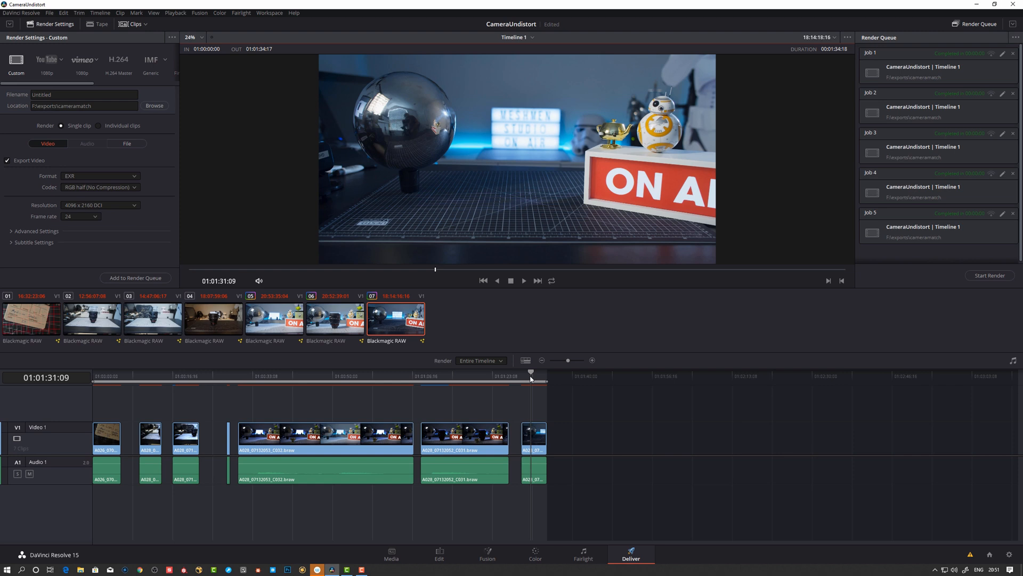
click(479, 361)
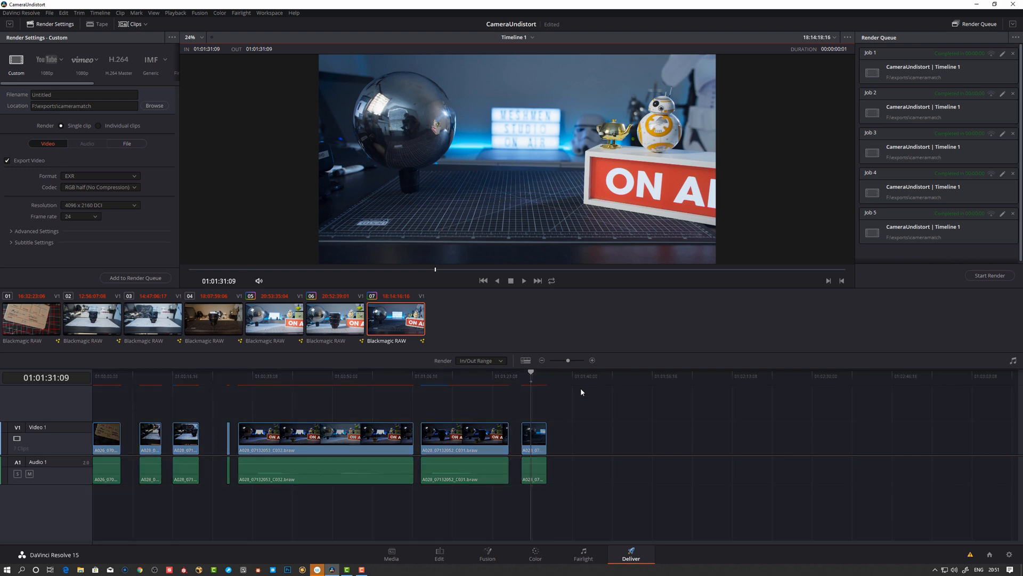
mouse_move(103, 190)
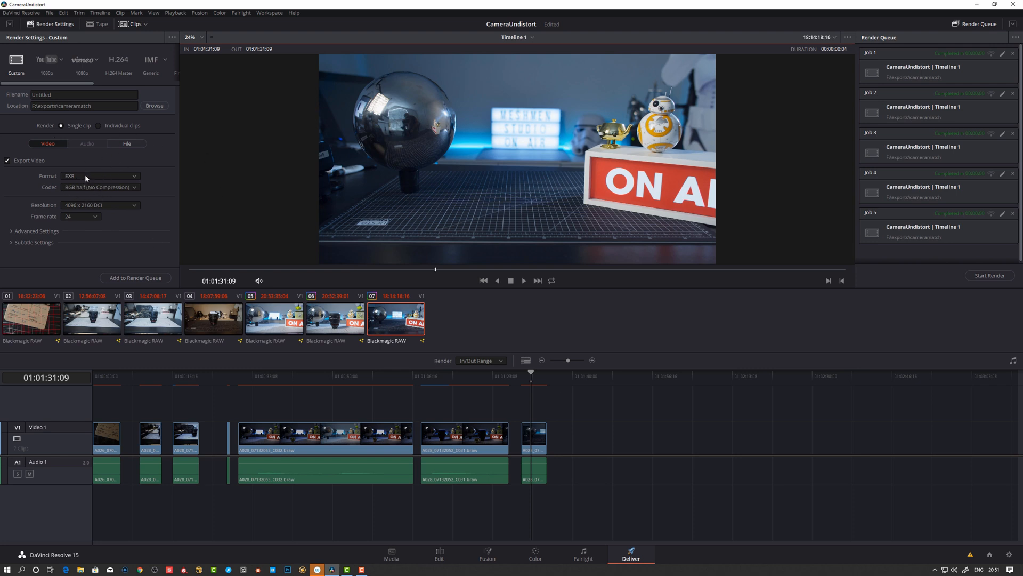
click(100, 176)
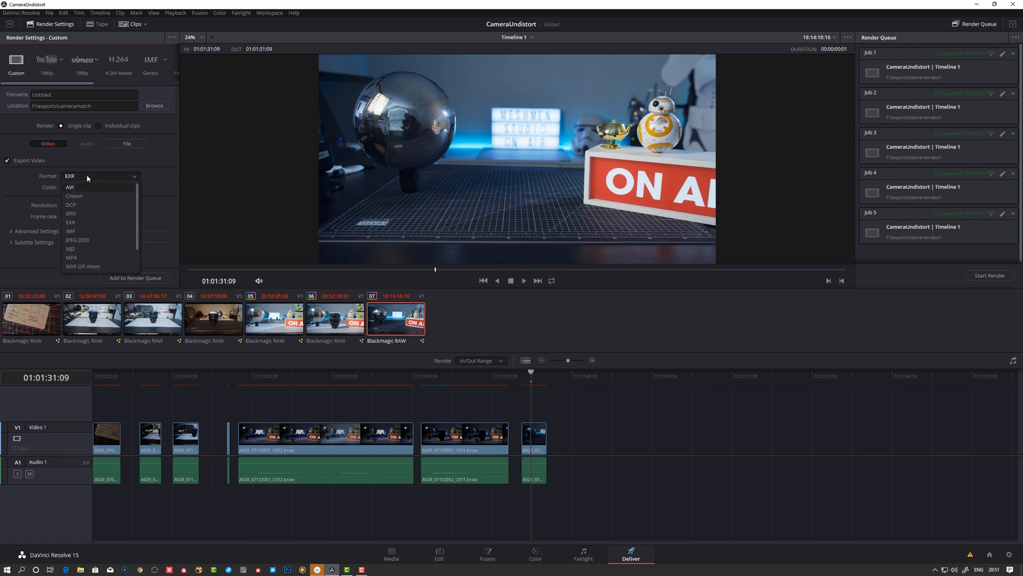
click(70, 221)
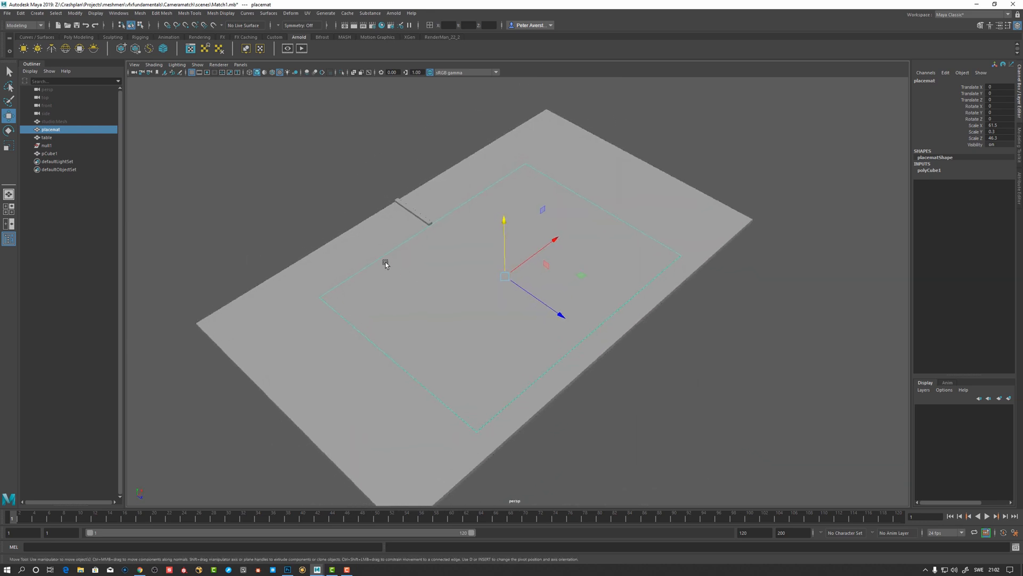
Select the hidden studioMesh and objects in the Outliner and show them in wireframe.
click(46, 138)
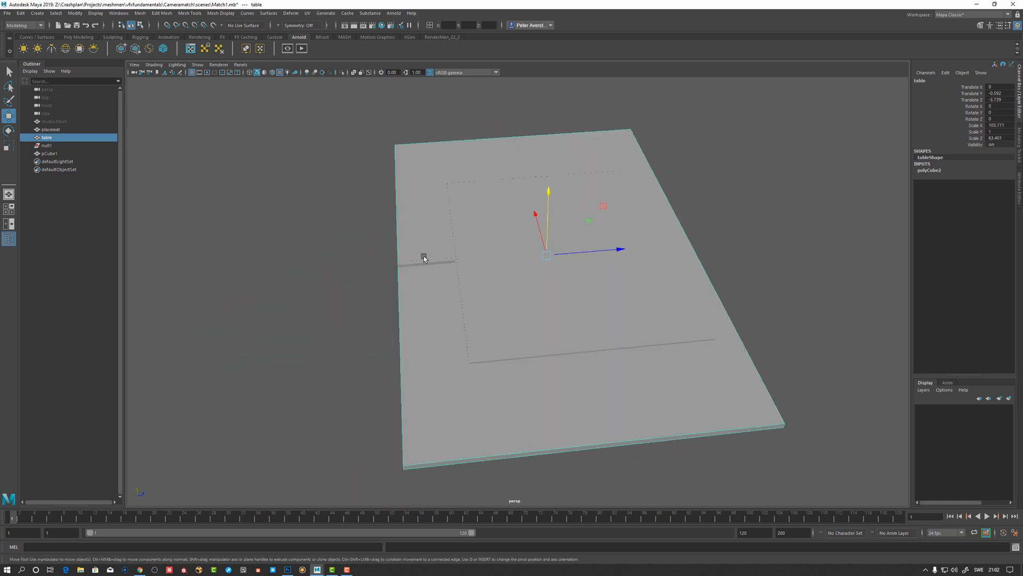
click(49, 152)
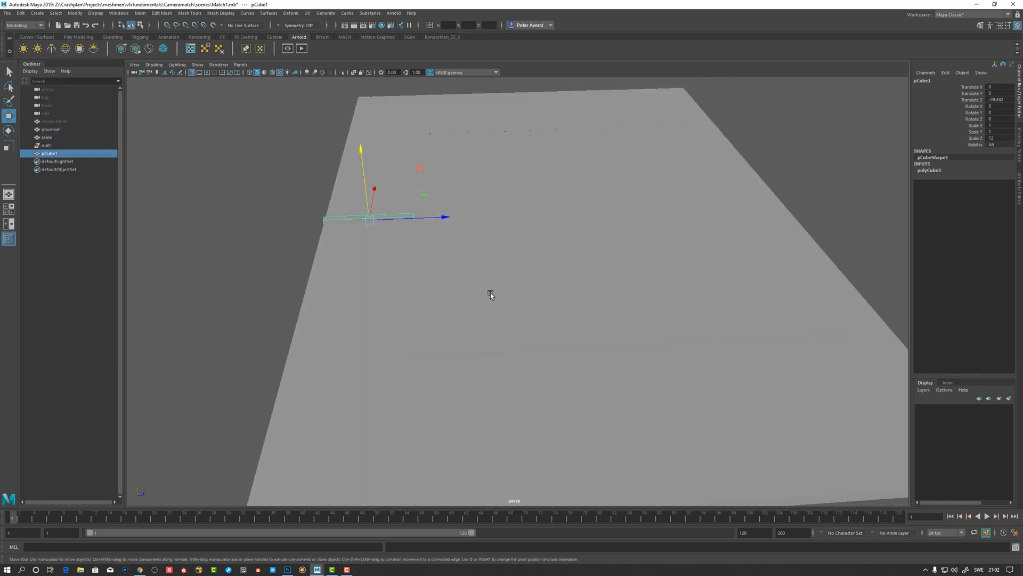
key(4)
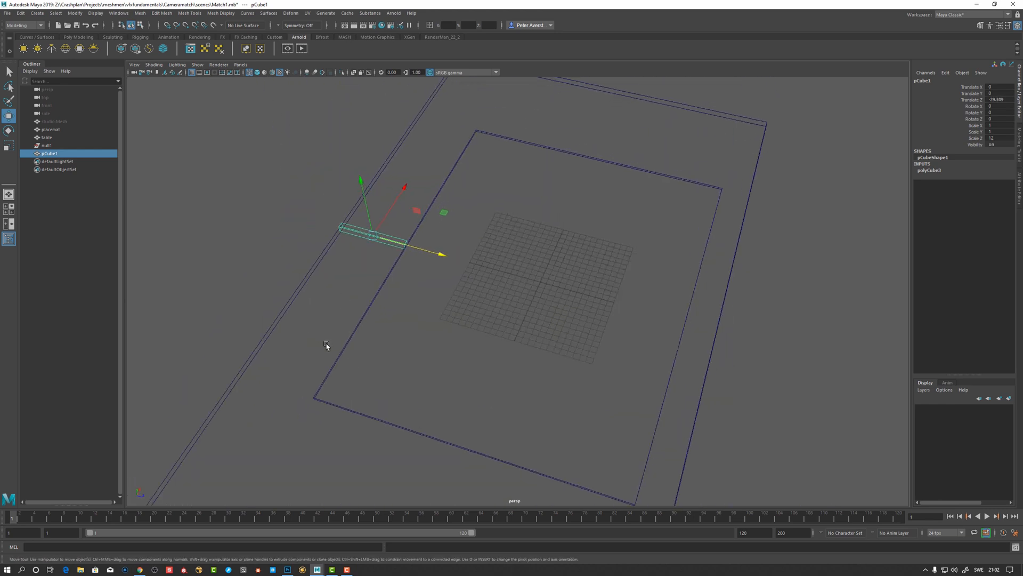
click(327, 345)
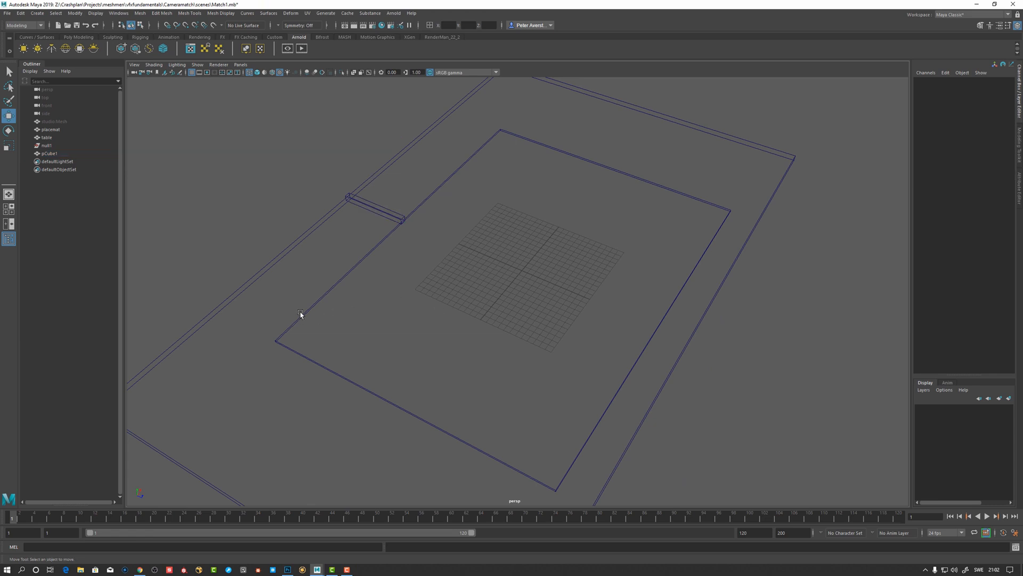
mouse_move(261, 273)
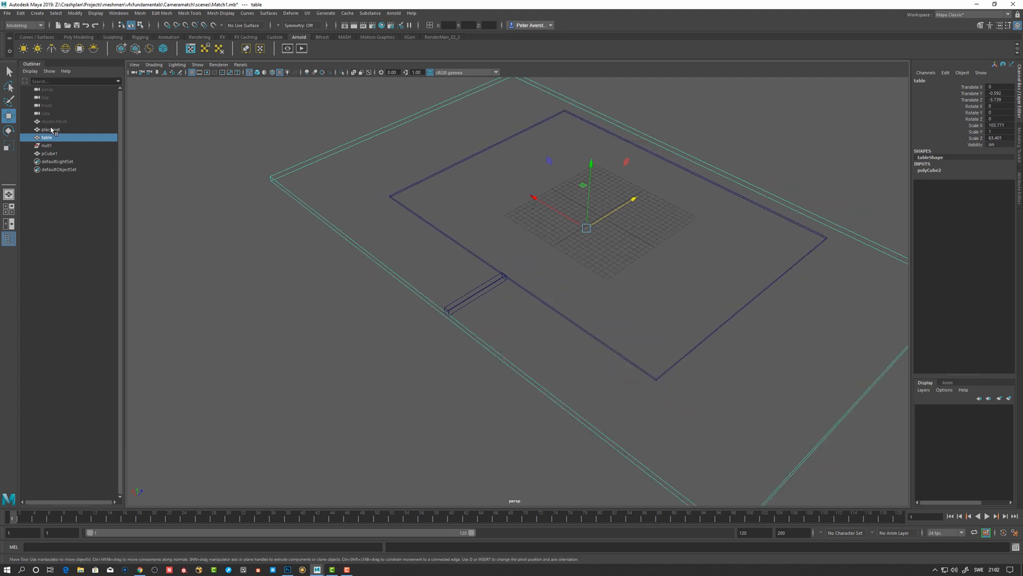
click(54, 121)
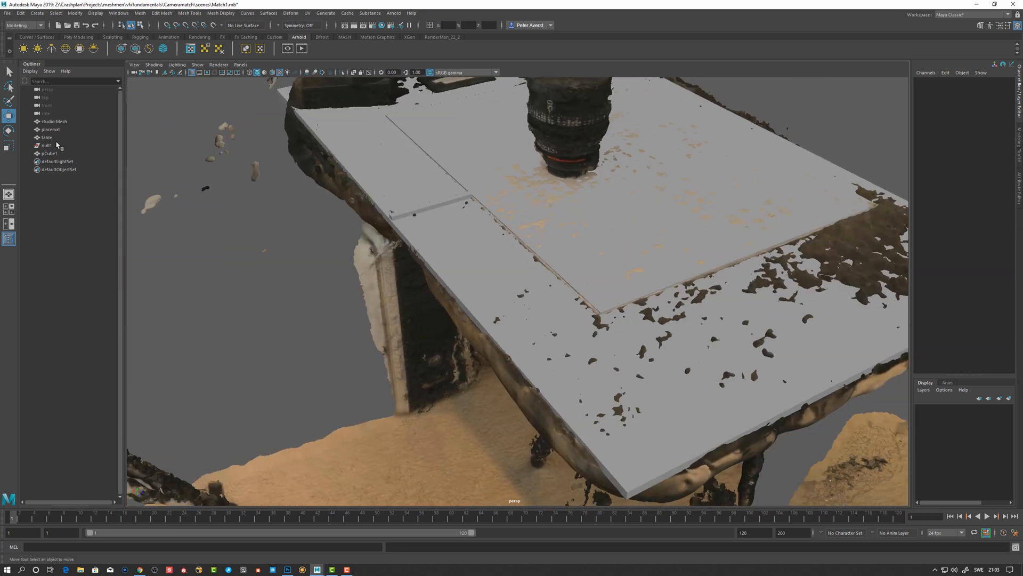
Hide placemat, table, null1 and pCube1 so only the studio scan remains.
click(50, 129)
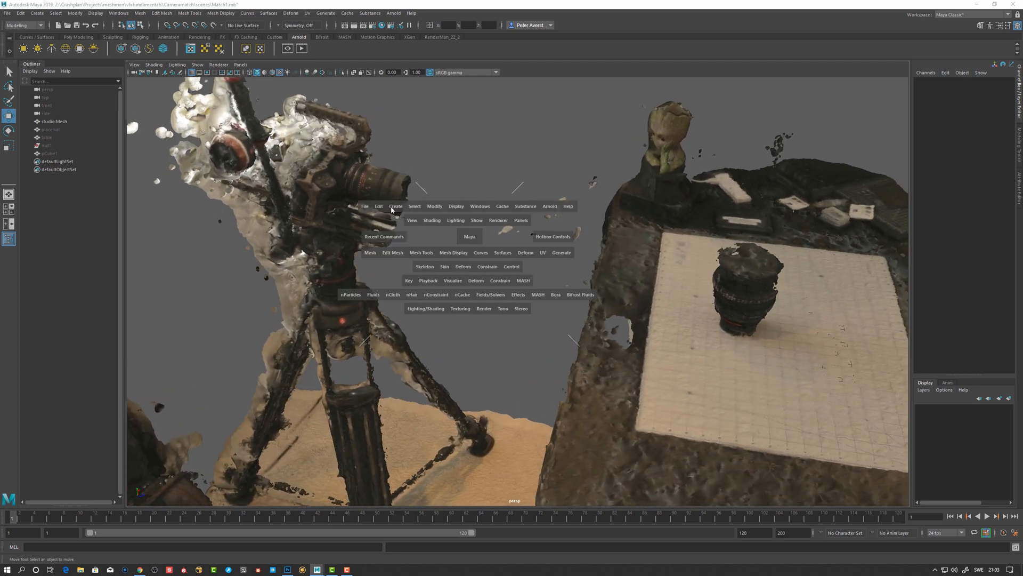
Create camera1, place it inside the scanned rig's camera, then hide studioMesh.
click(395, 206)
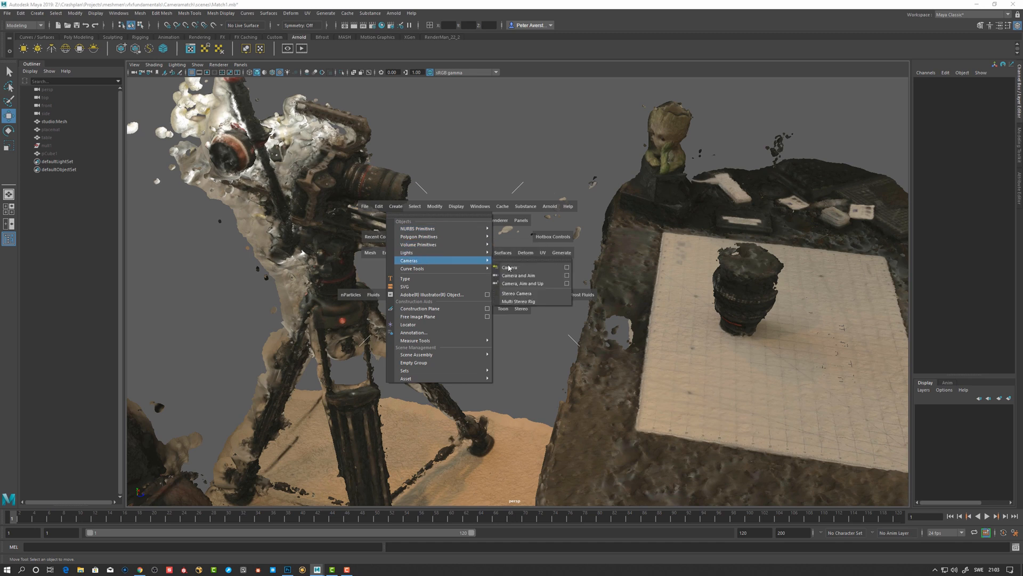
click(509, 267)
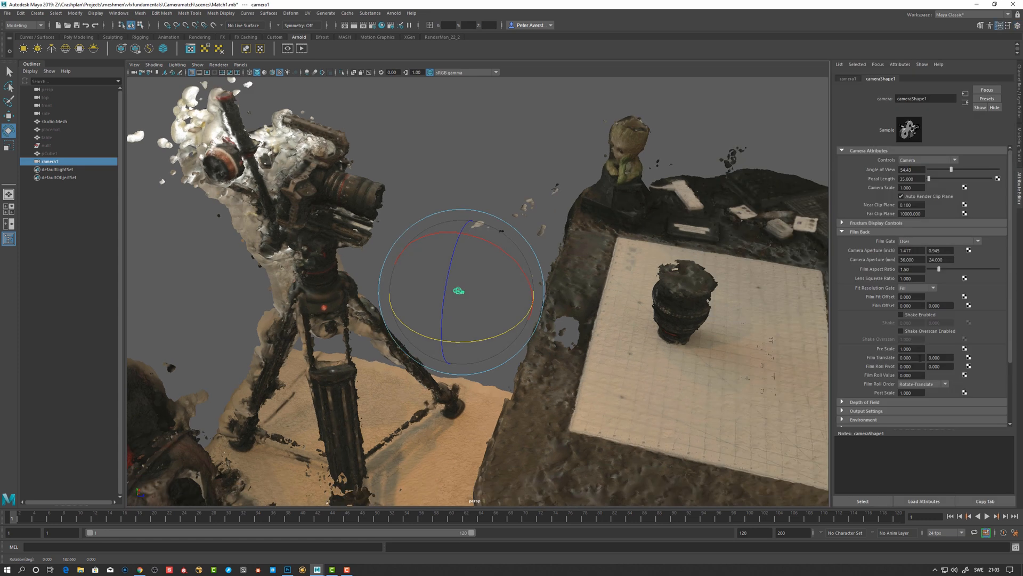
scroll(down, 3)
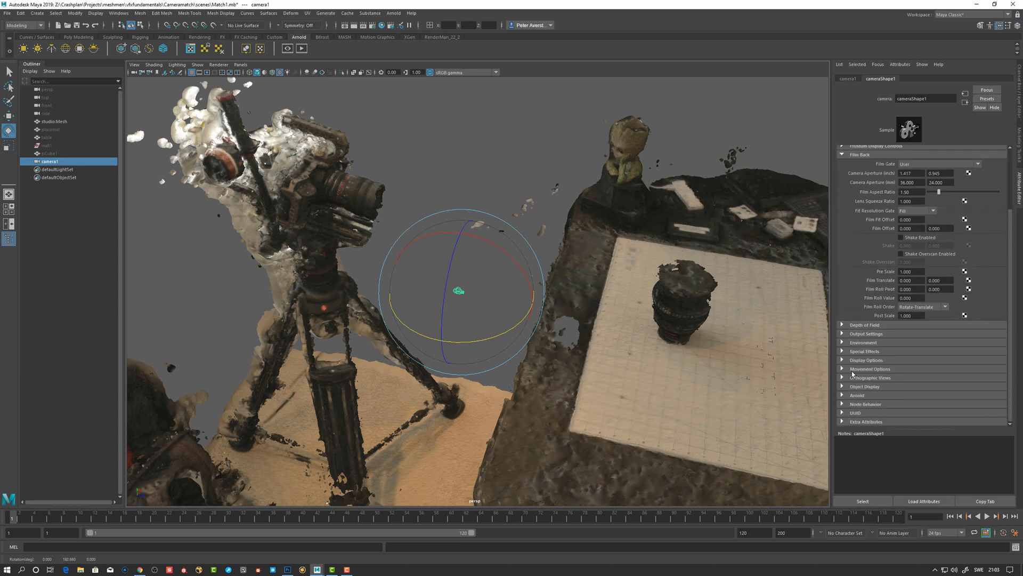
click(866, 386)
text(10.000)
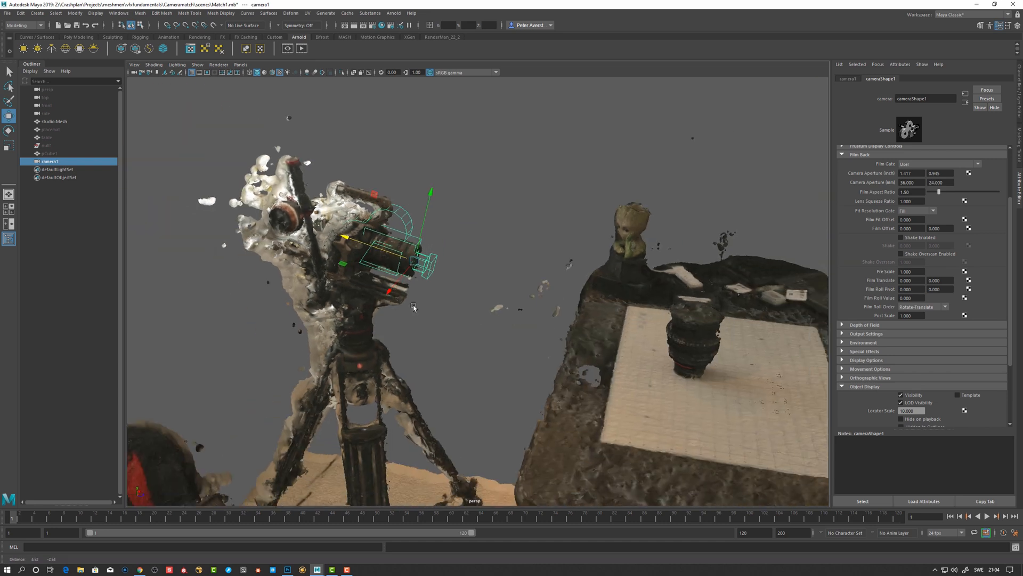
click(55, 121)
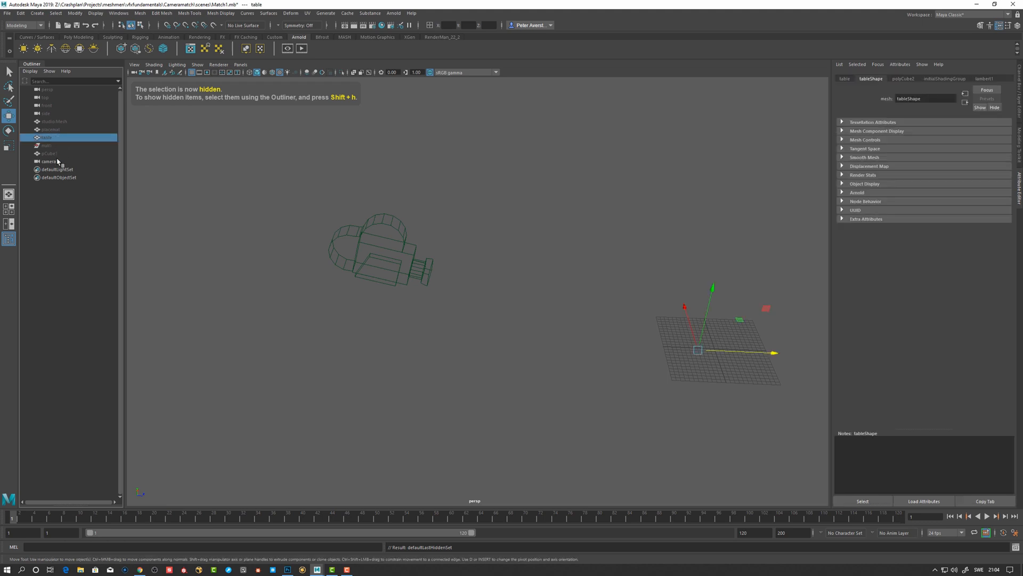
Unhide table and placemat and look through camera1 in wireframe.
click(51, 129)
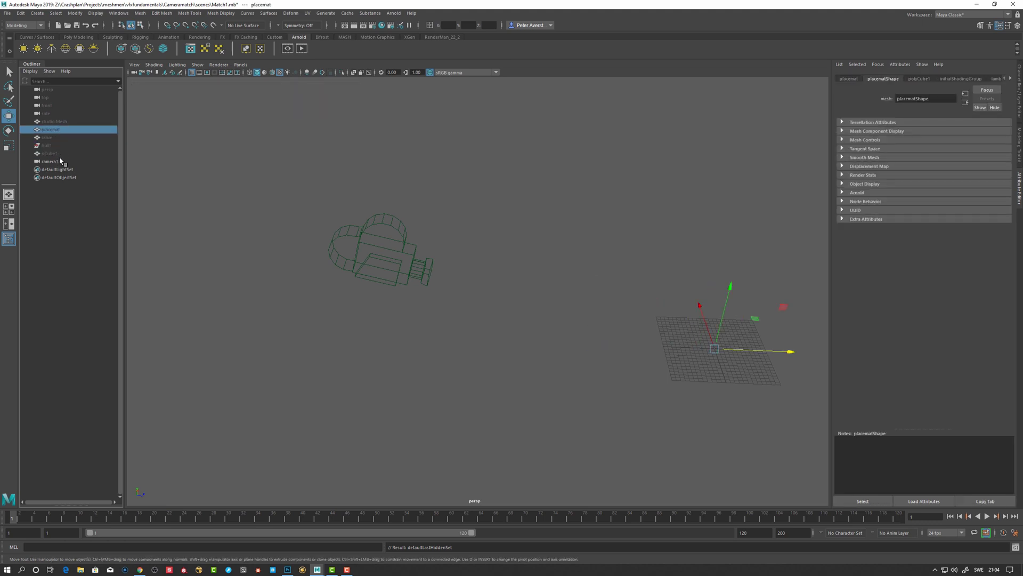
click(50, 161)
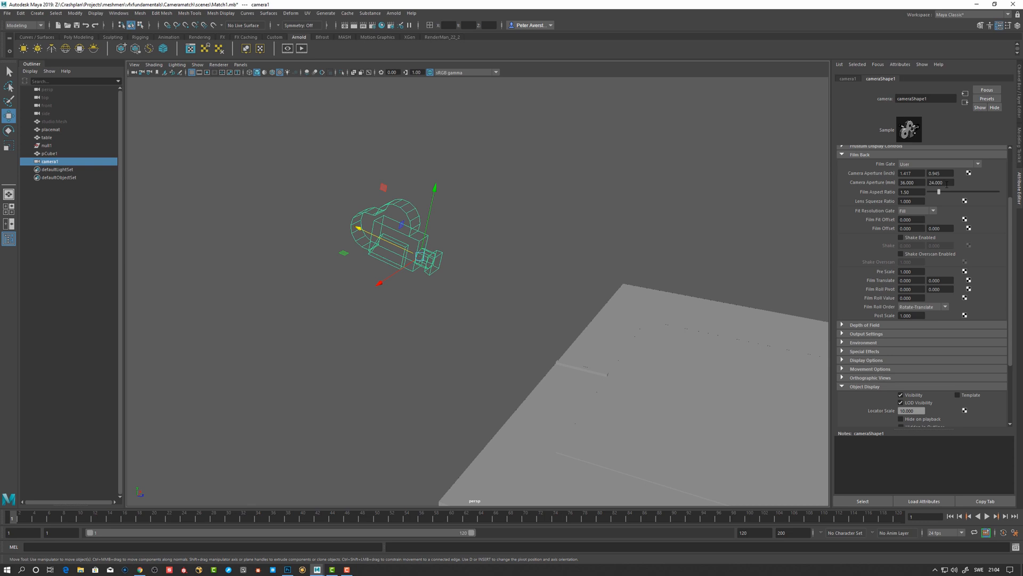
click(240, 64)
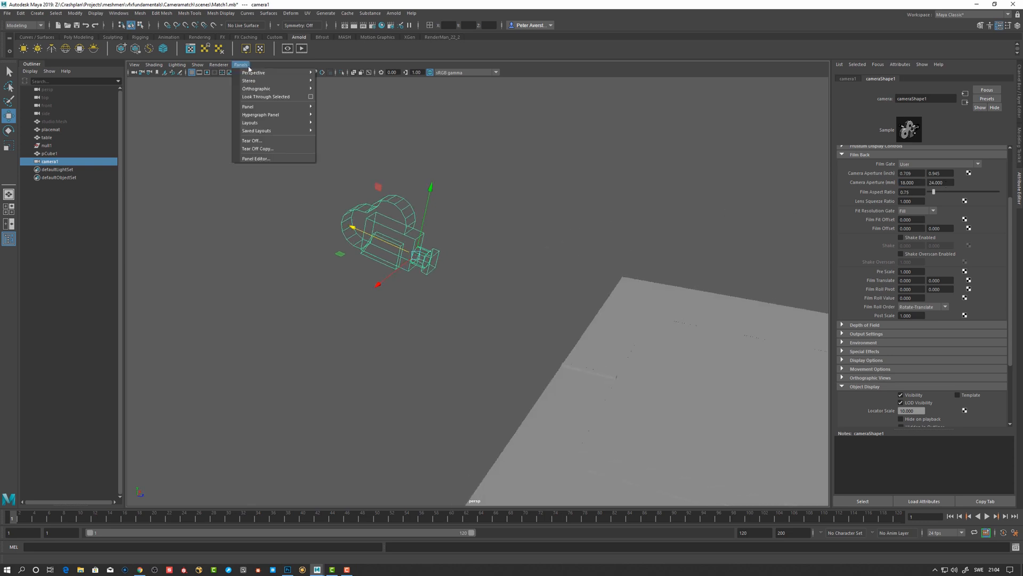
click(265, 97)
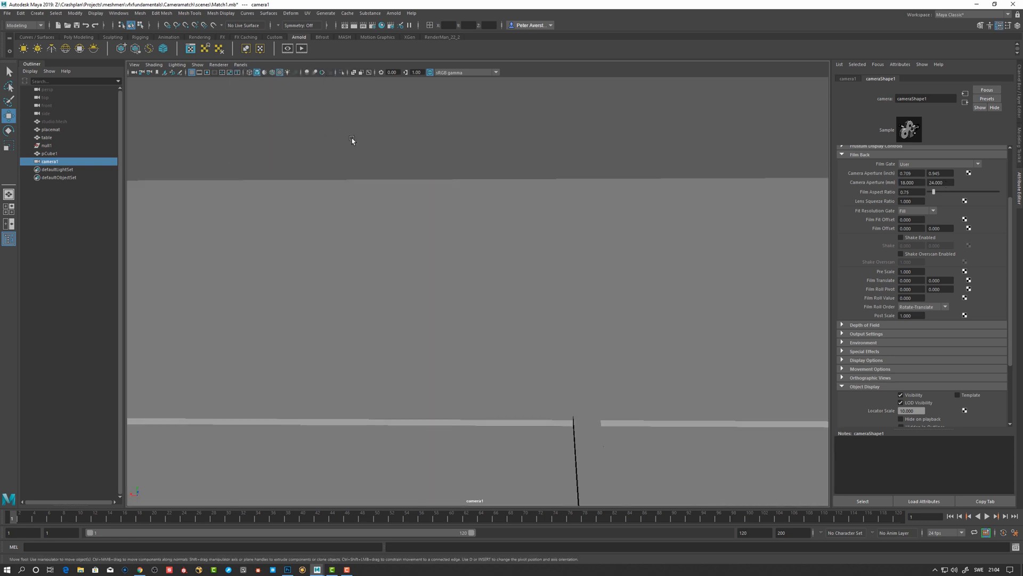
key(4)
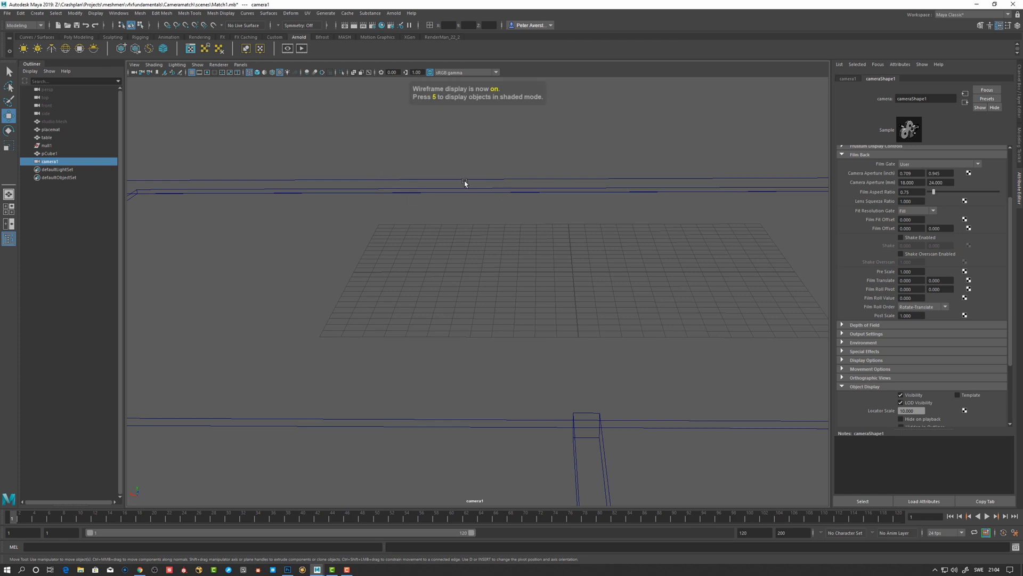
mouse_move(931, 205)
text(36.000)
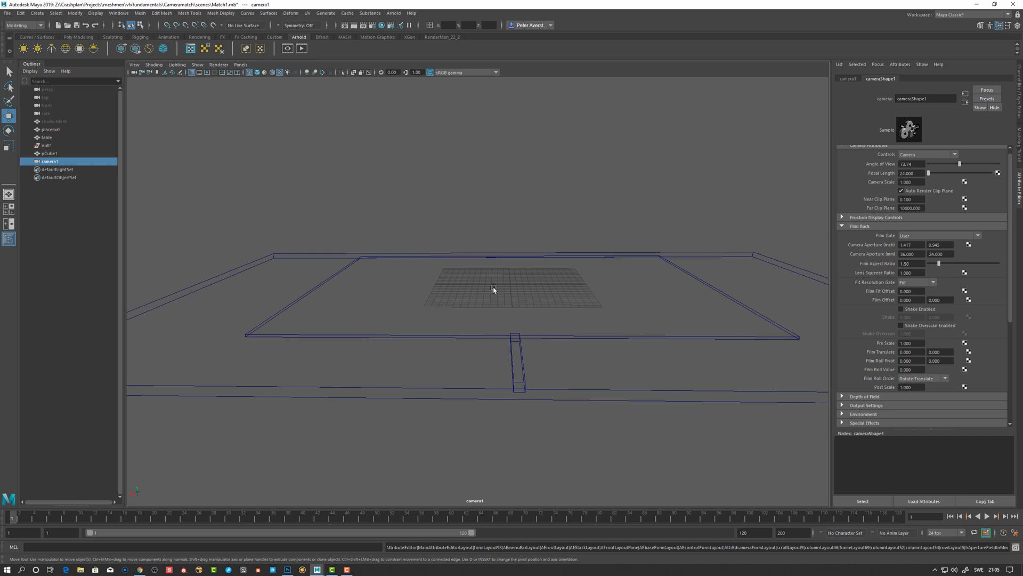
Enter an 18.96 × 10 mm Camera Aperture in the Film Back section.
triple_click(906, 254)
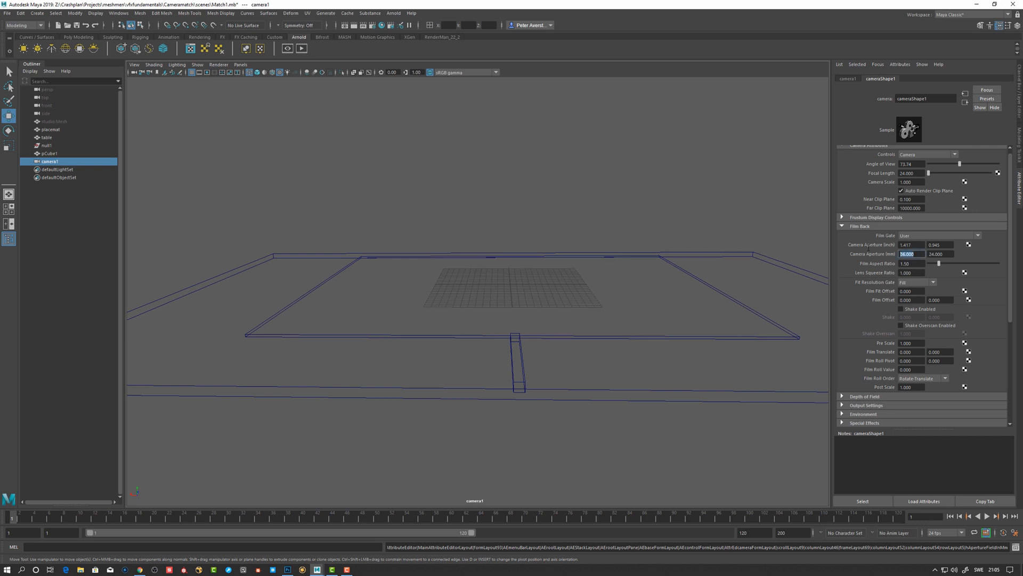
triple_click(908, 253)
text(18.960)
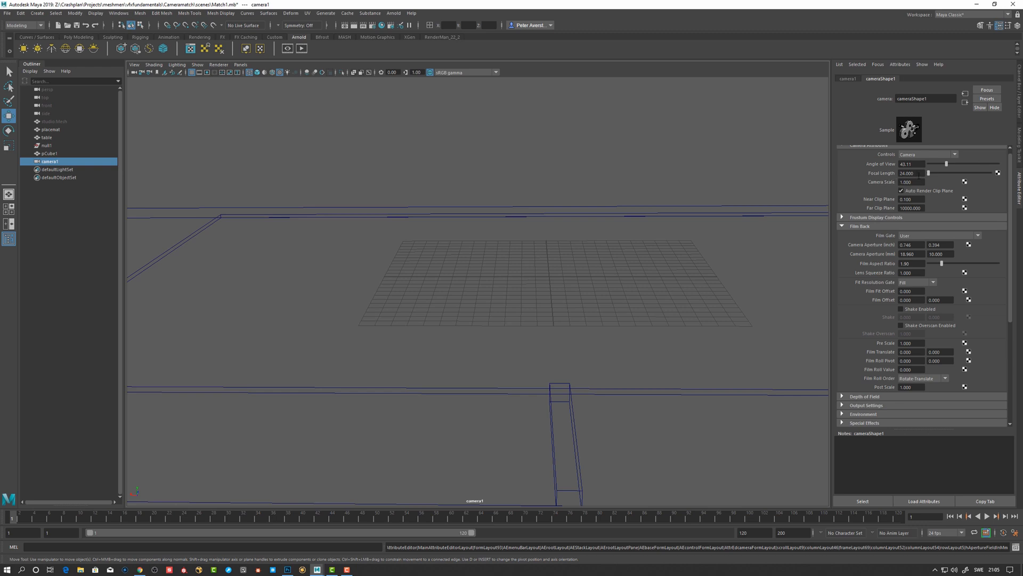
mouse_move(625, 189)
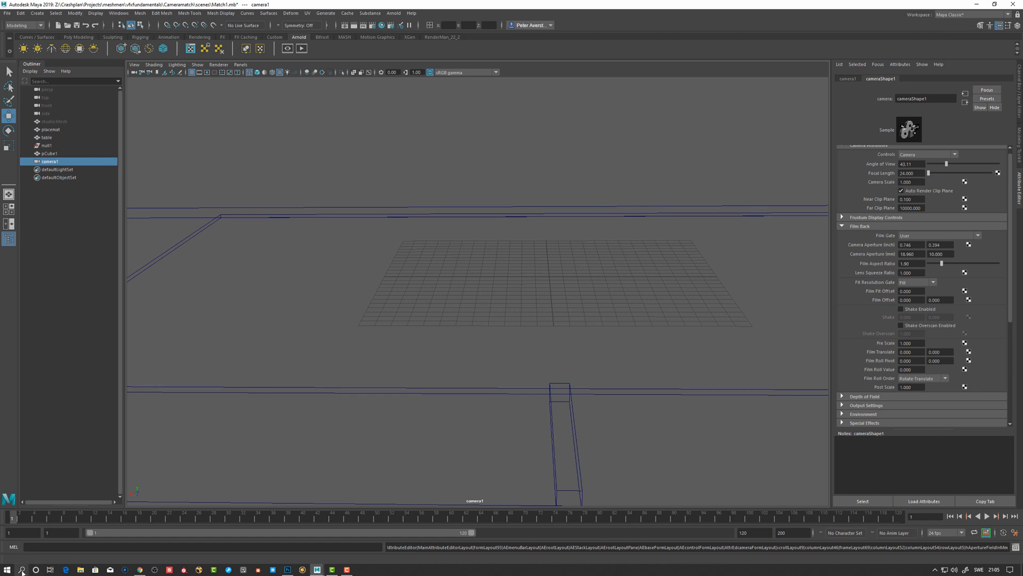
Launch Calculator via search 'kal', compute 24 × 0.64 = 15.36 and close it.
click(7, 569)
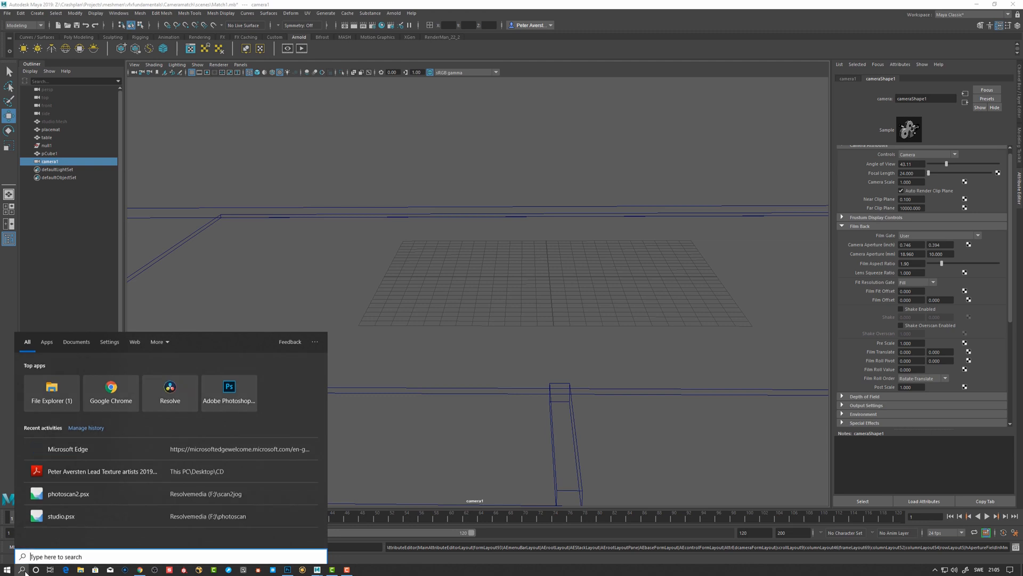
text(kal)
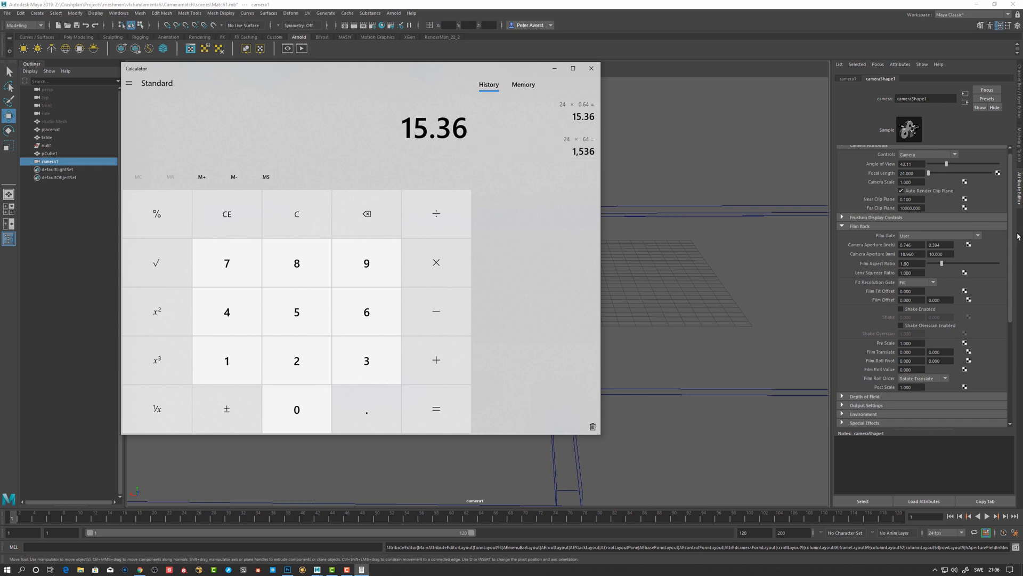
click(591, 68)
text(15.360)
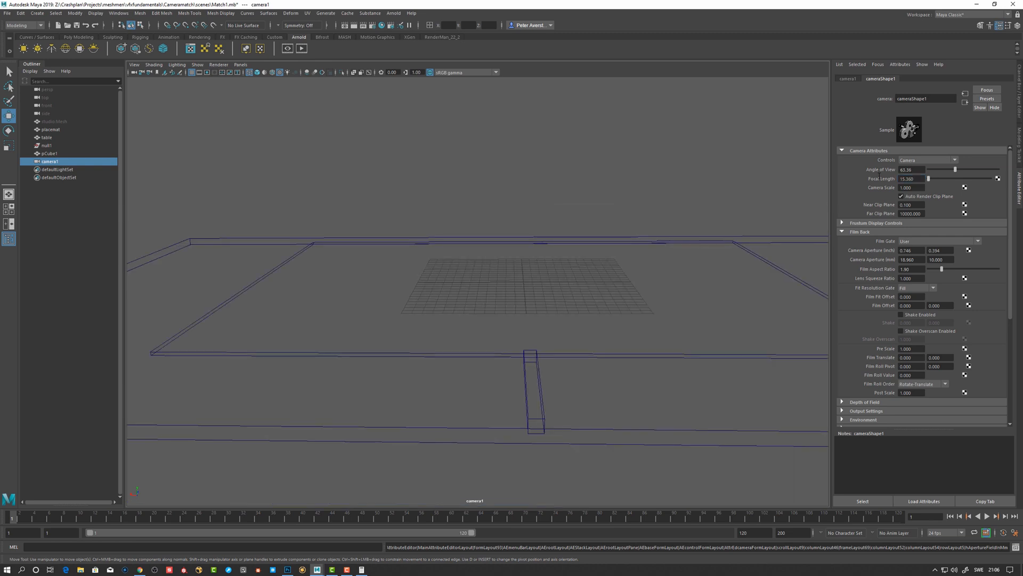
Switch back to the persp view and unhide studioMesh around the new camera.
click(206, 72)
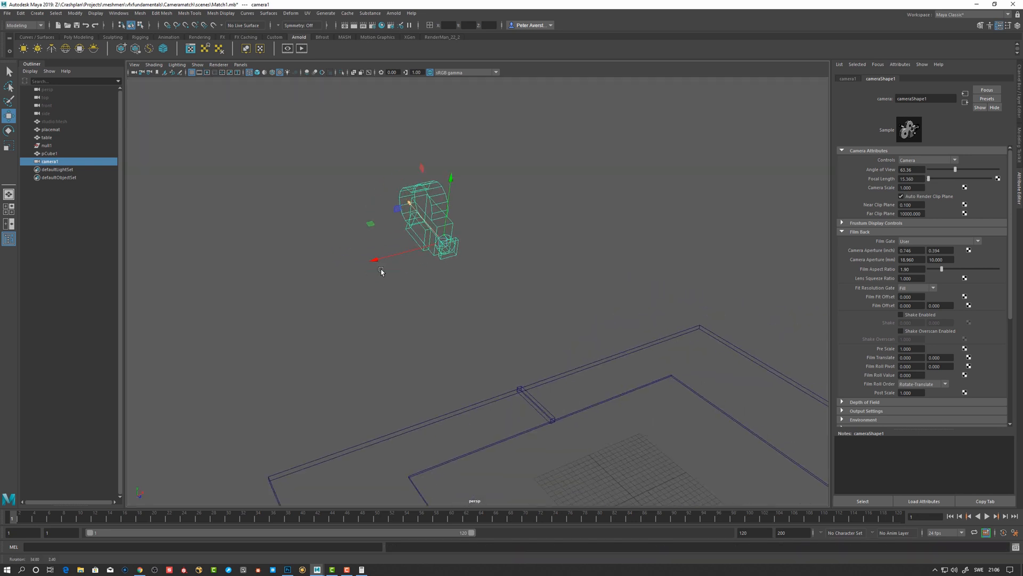
click(55, 121)
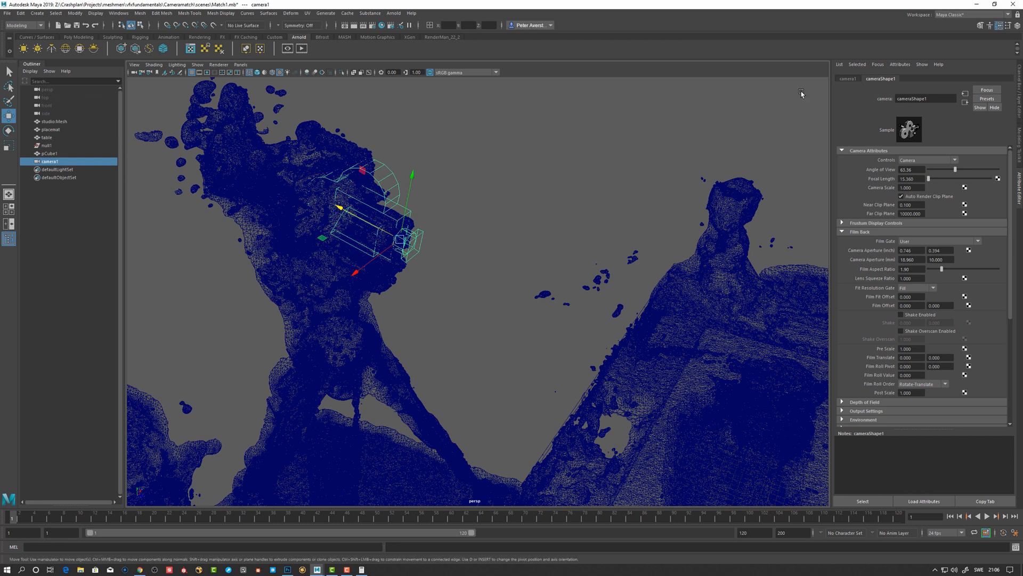
mouse_move(135, 64)
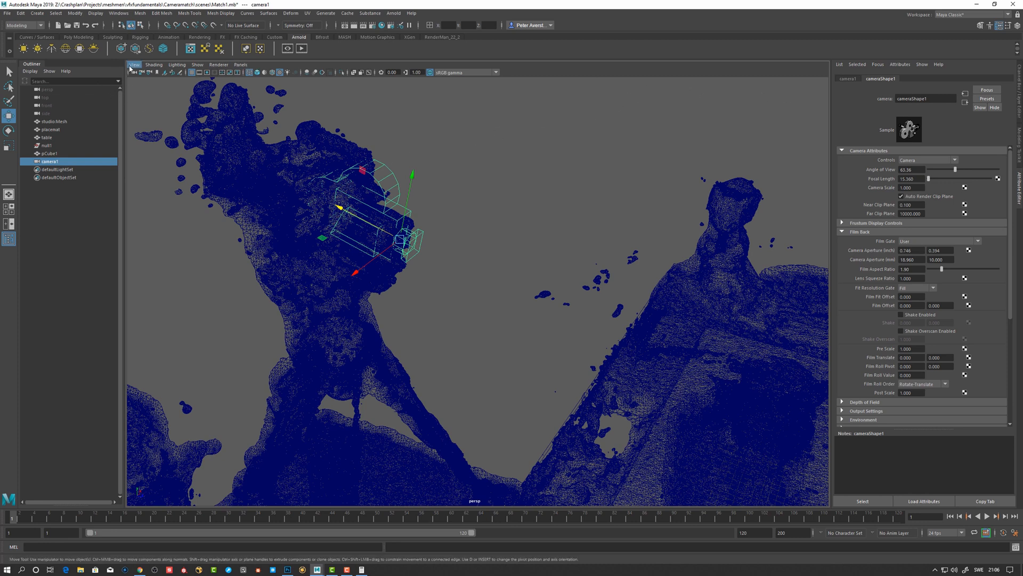
click(135, 65)
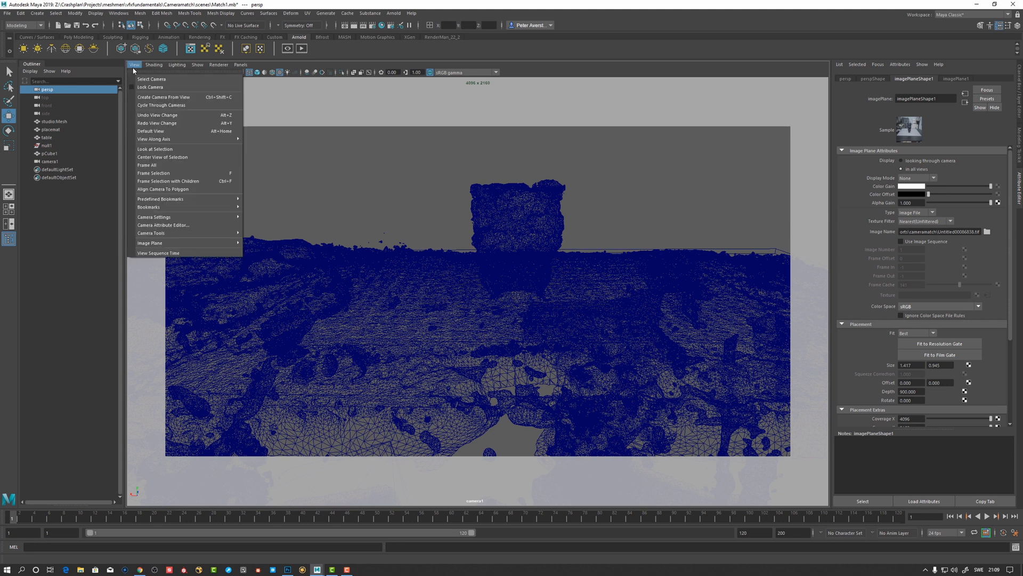
Cancel the image plane file browser and switch the viewport back to the persp camera.
click(153, 149)
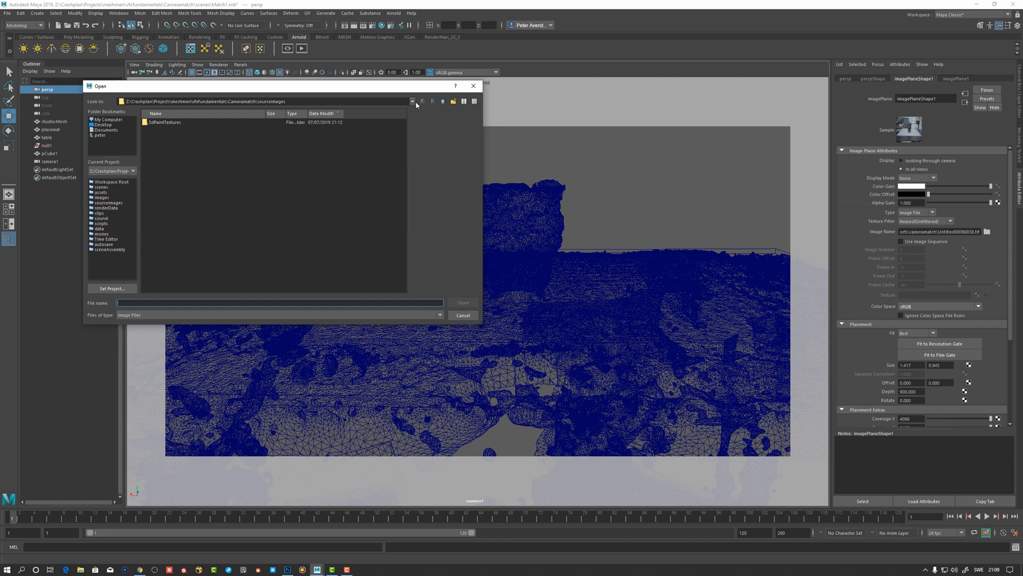
click(411, 101)
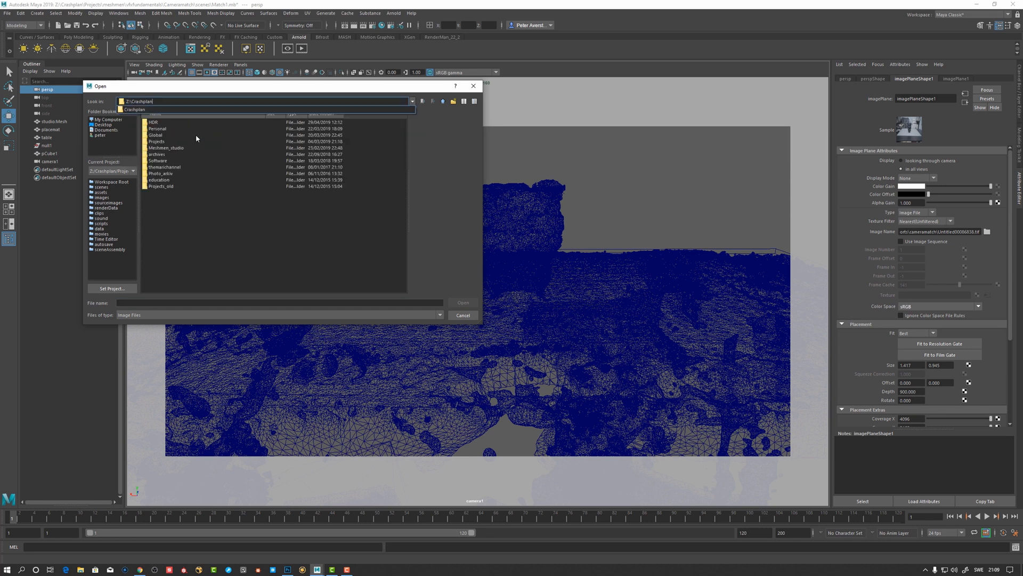
mouse_move(230, 150)
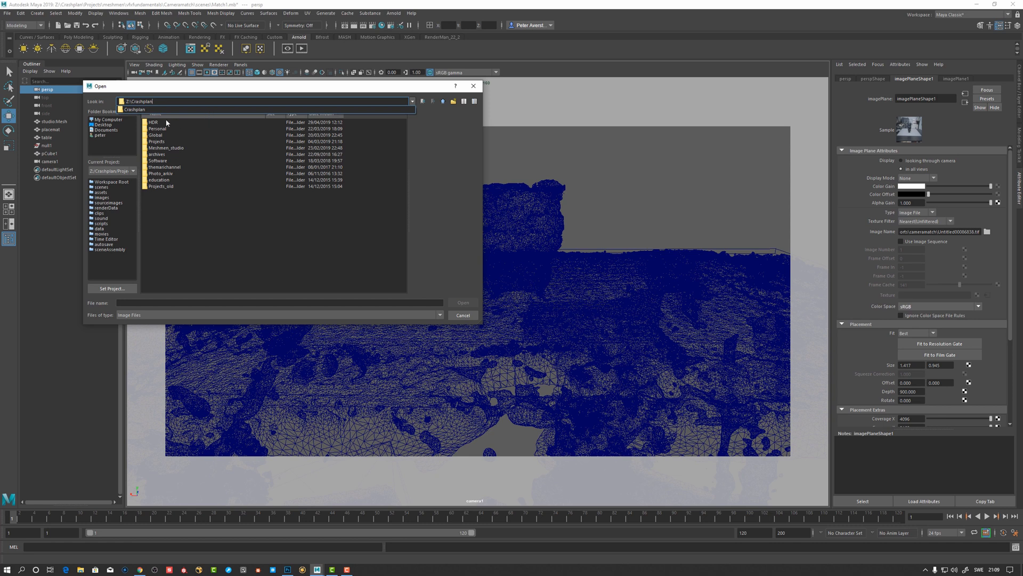
click(463, 302)
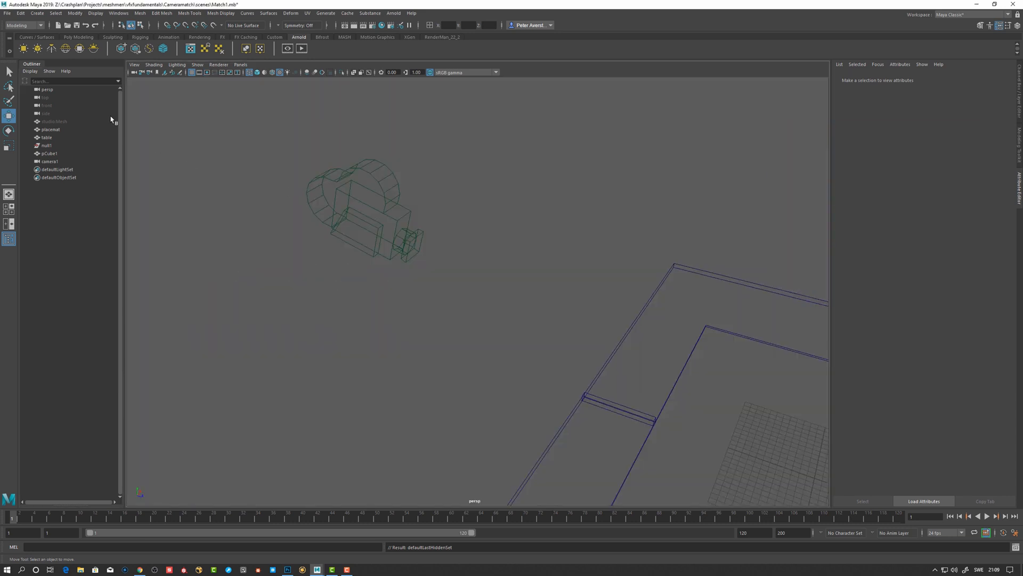
click(54, 122)
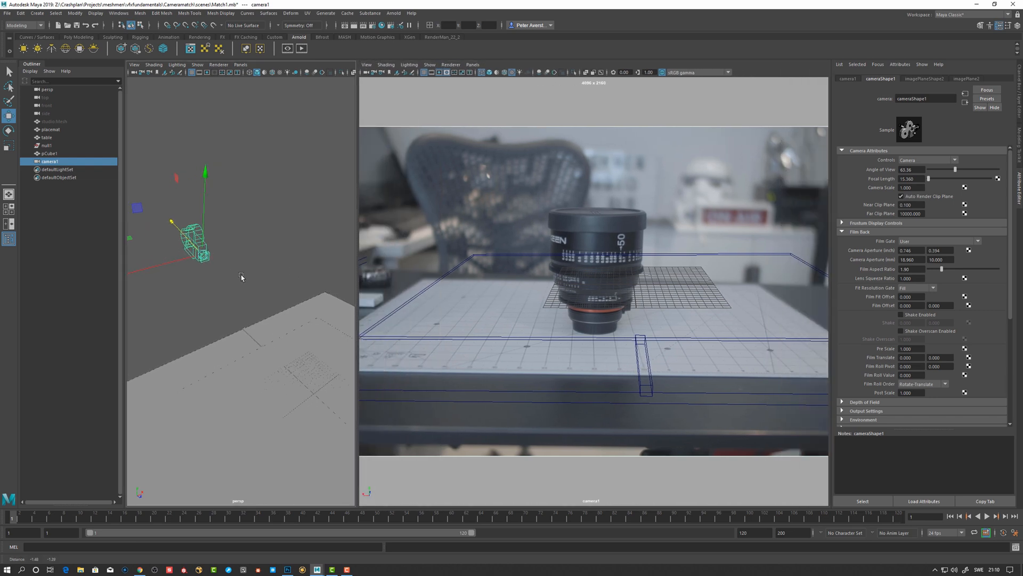
Move camera1 with the Move tool until the placemat and table wireframes match the backplate.
key(4)
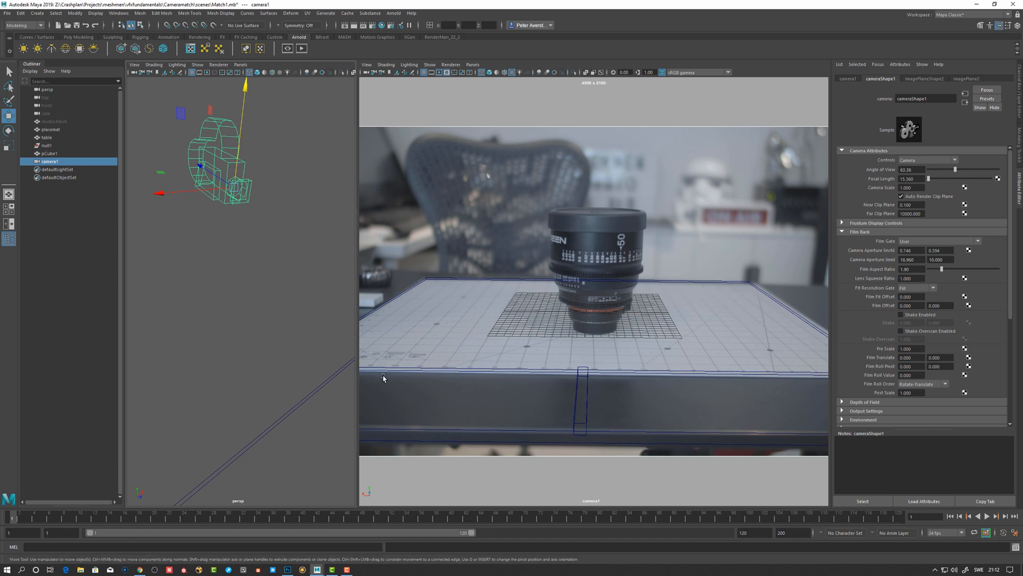
mouse_move(222, 263)
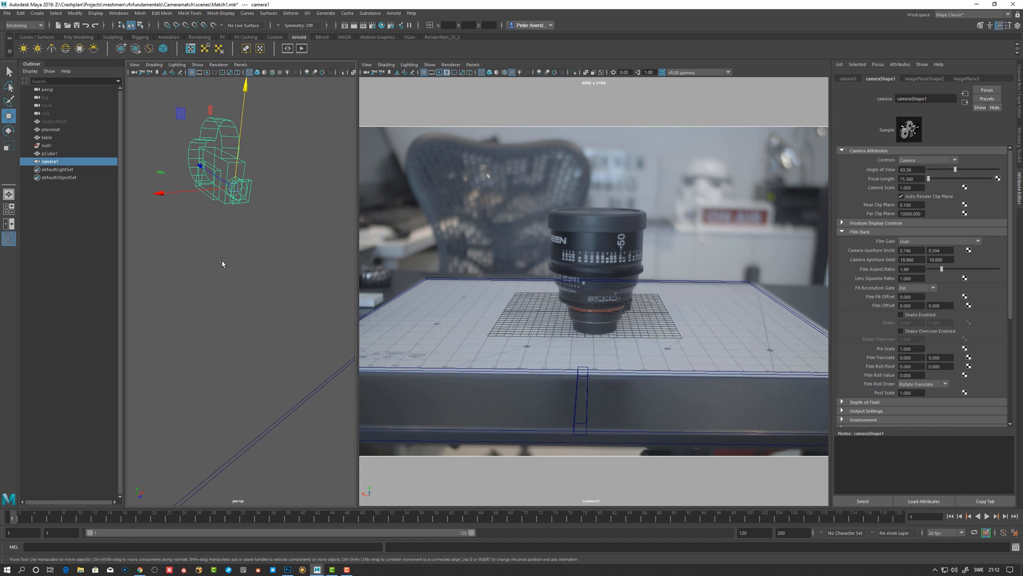
click(53, 121)
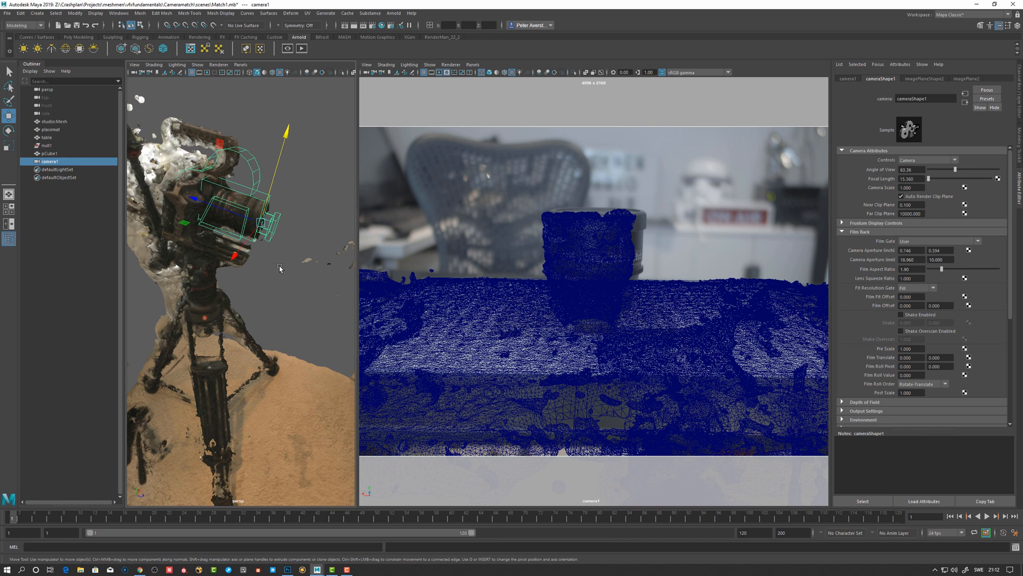
mouse_move(274, 264)
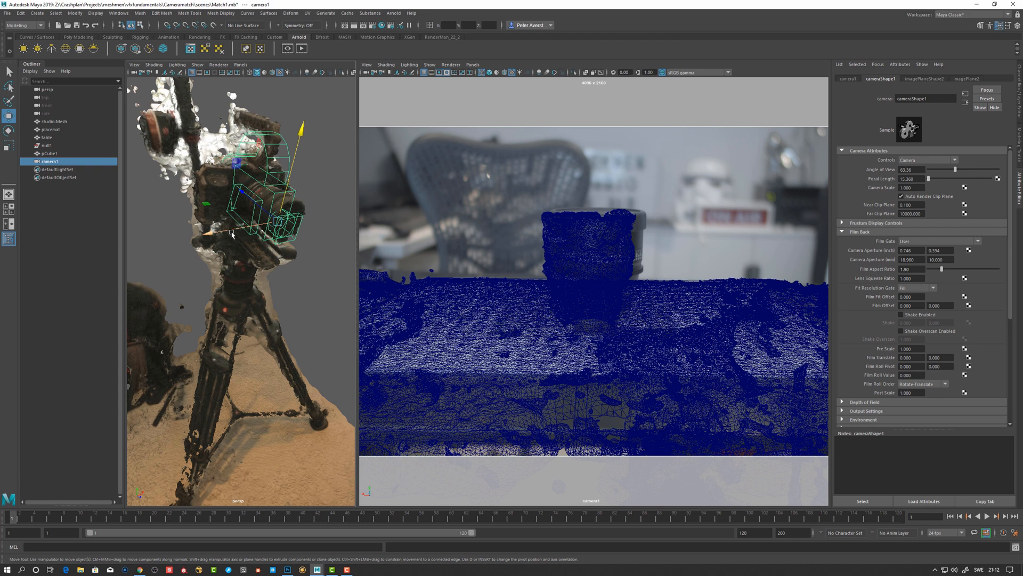
mouse_move(239, 231)
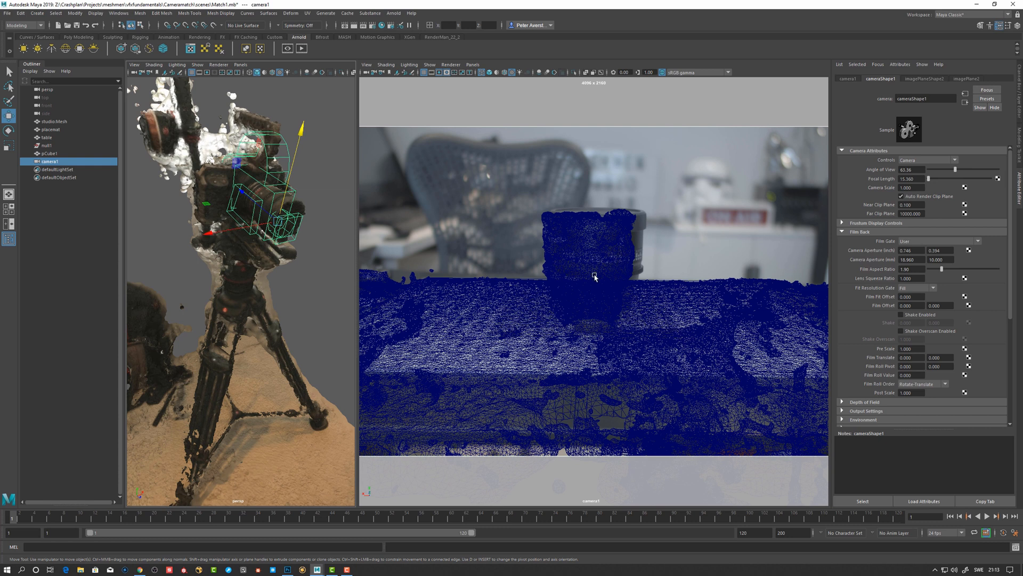
mouse_move(613, 354)
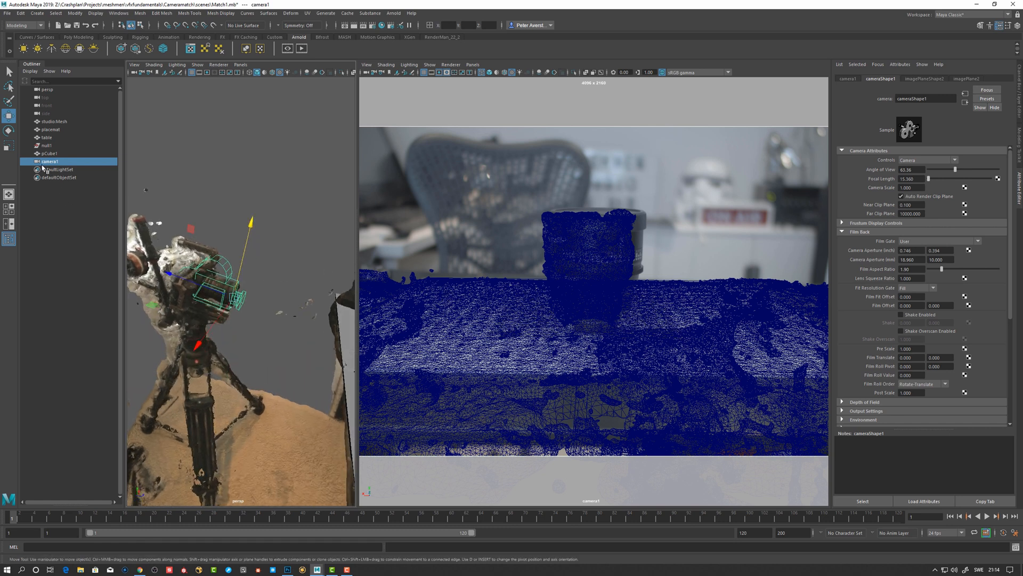
Select studio.Mesh in the Outliner after unhiding the scan over the footage.
click(53, 121)
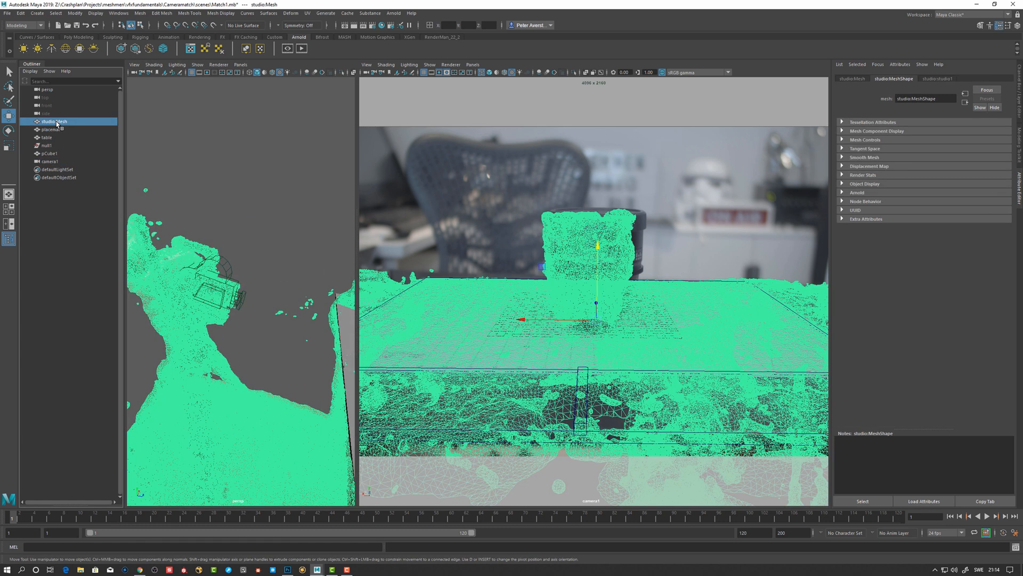
Group studio.Mesh with Ctrl+G and create a polygon cylinder for the lens.
key(ctrl+g)
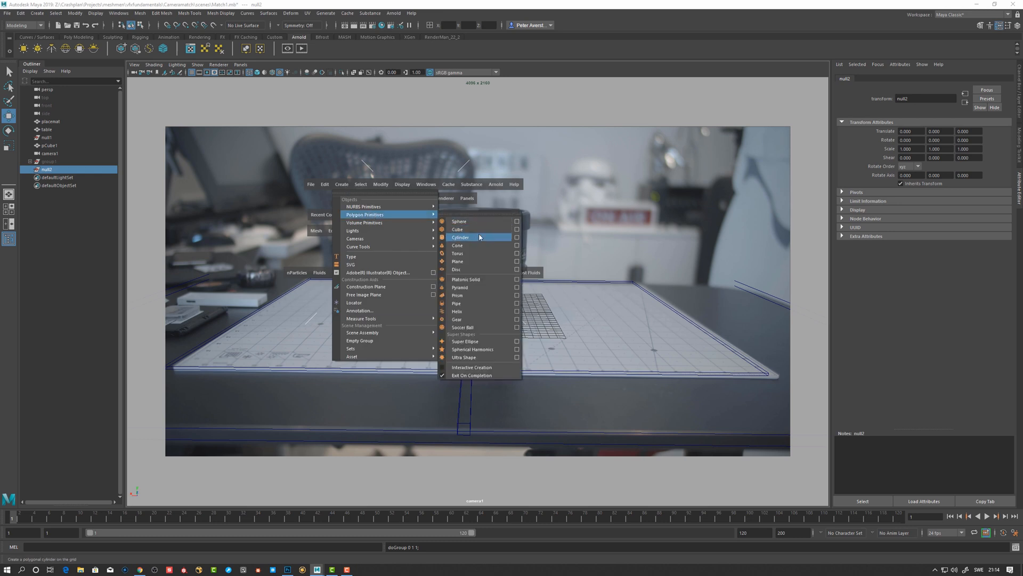
click(460, 236)
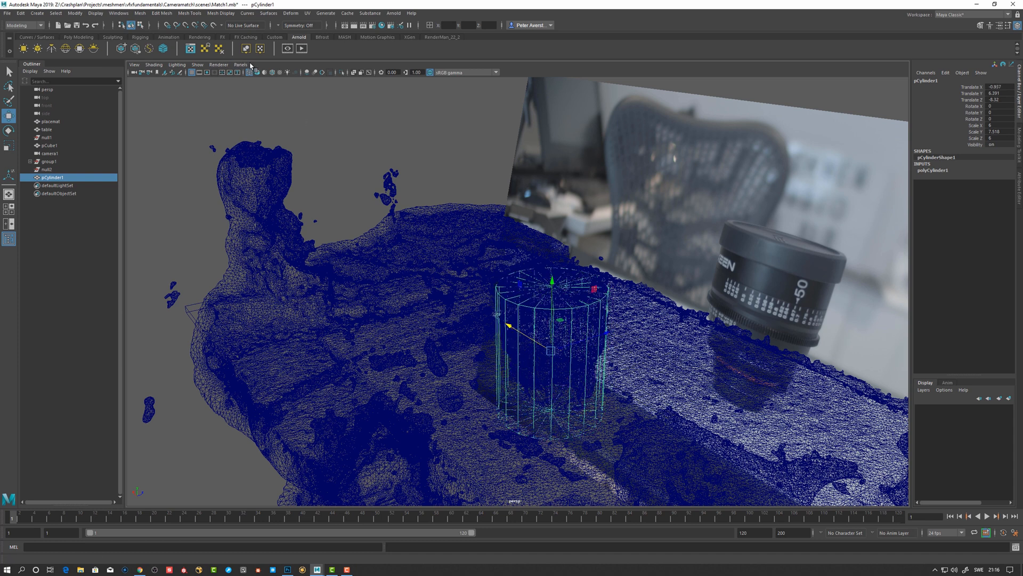
Look through camera1 and hide group1 so only the footage and cylinder show.
click(240, 64)
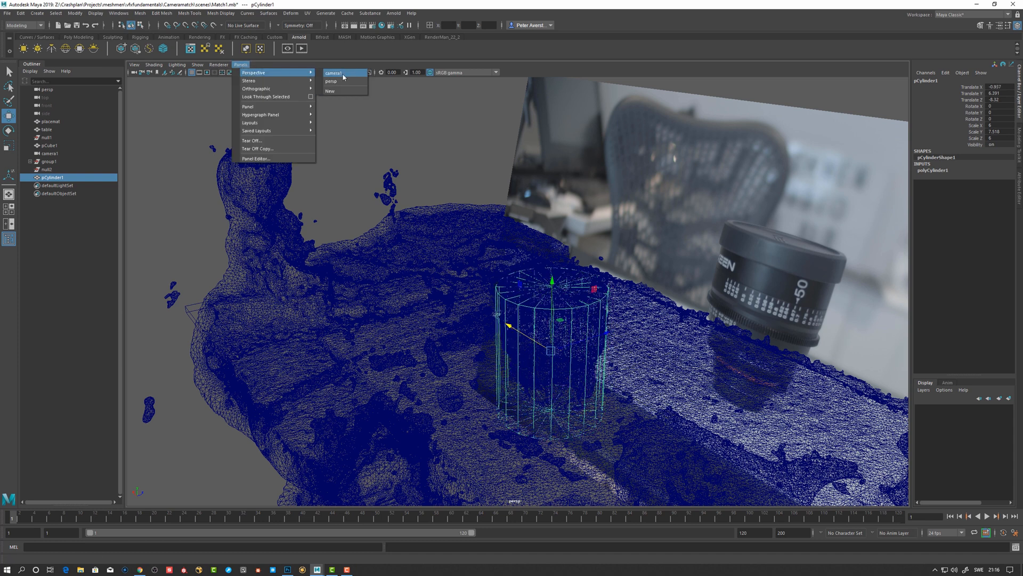
click(332, 73)
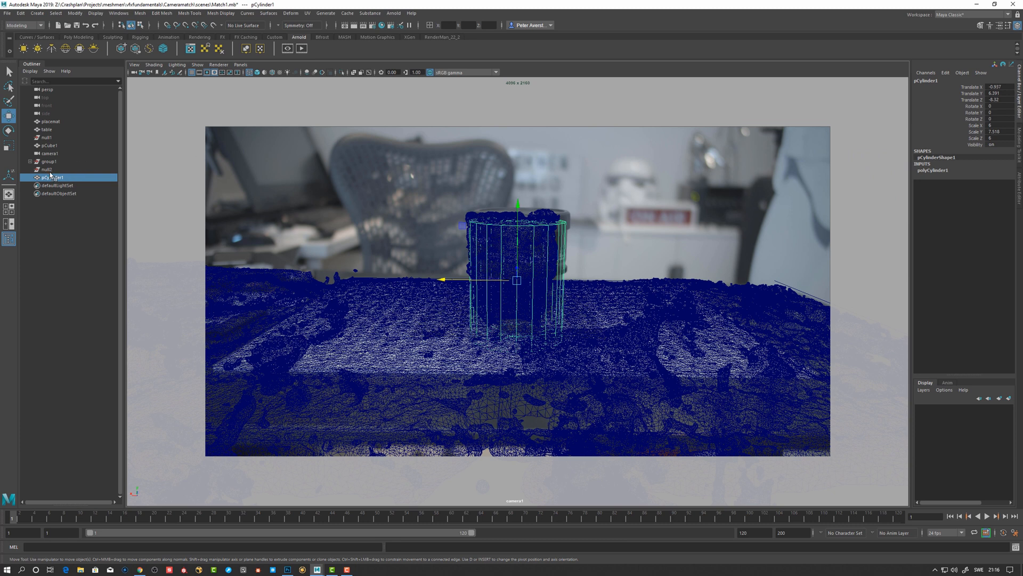
click(49, 161)
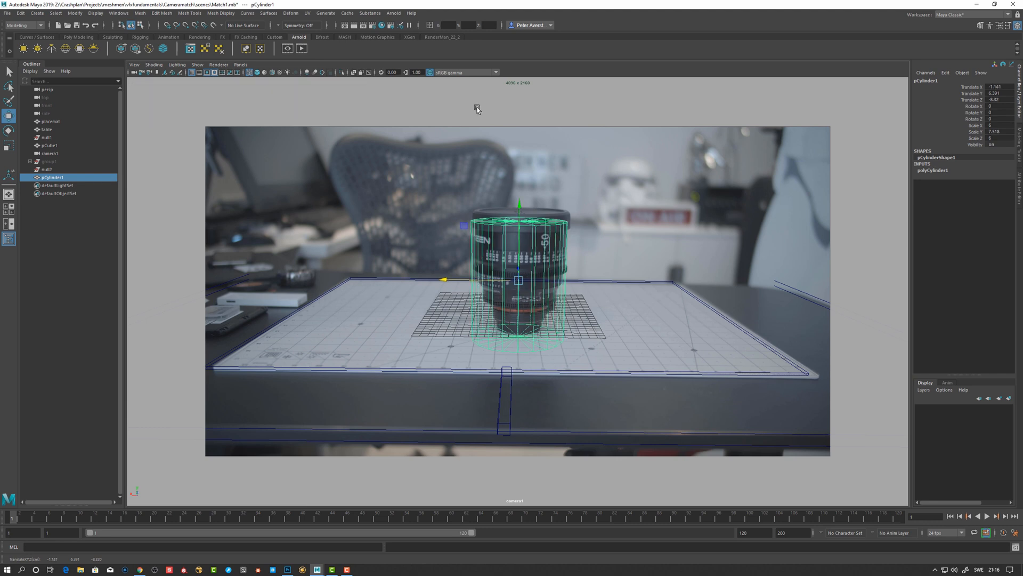
mouse_move(523, 208)
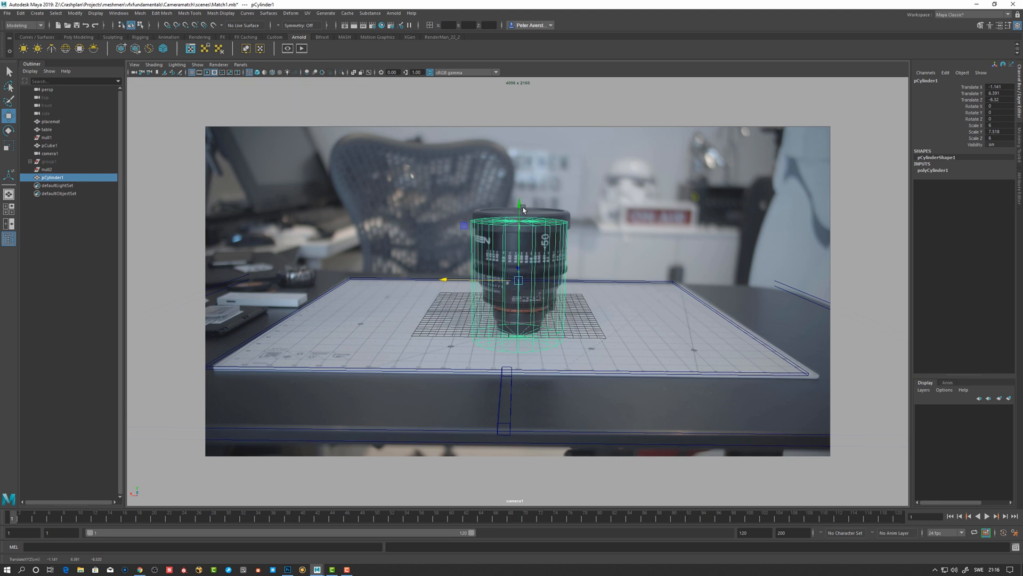
mouse_move(460, 208)
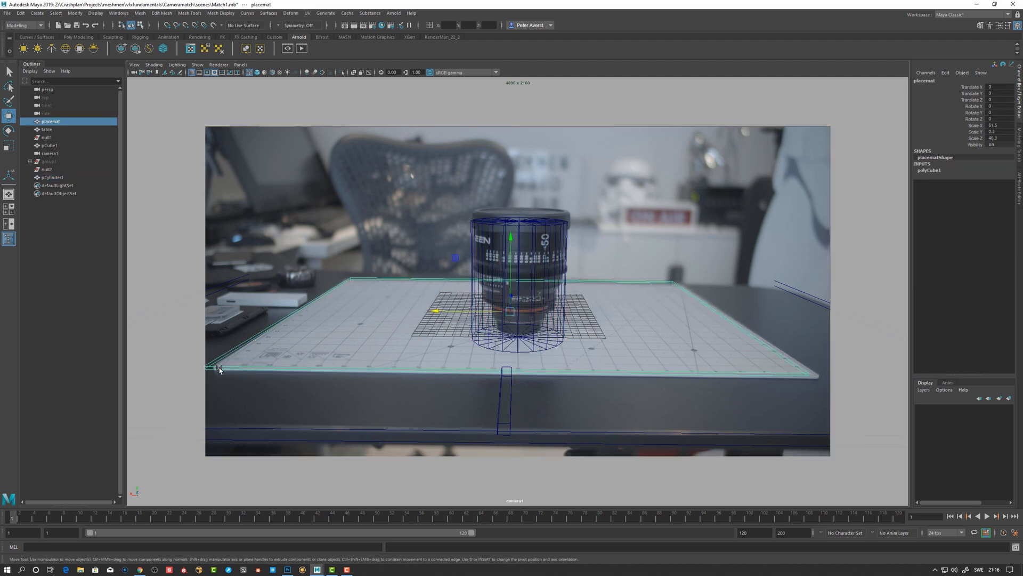
mouse_move(71, 160)
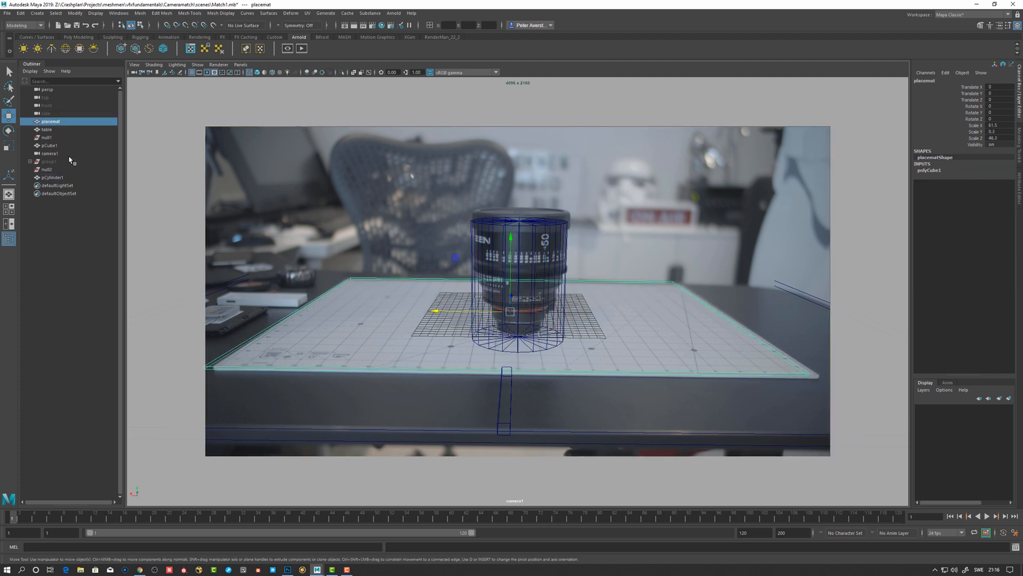
Shift pCylinder1 in X over the lens, then reselect the cylinder in persp.
click(50, 152)
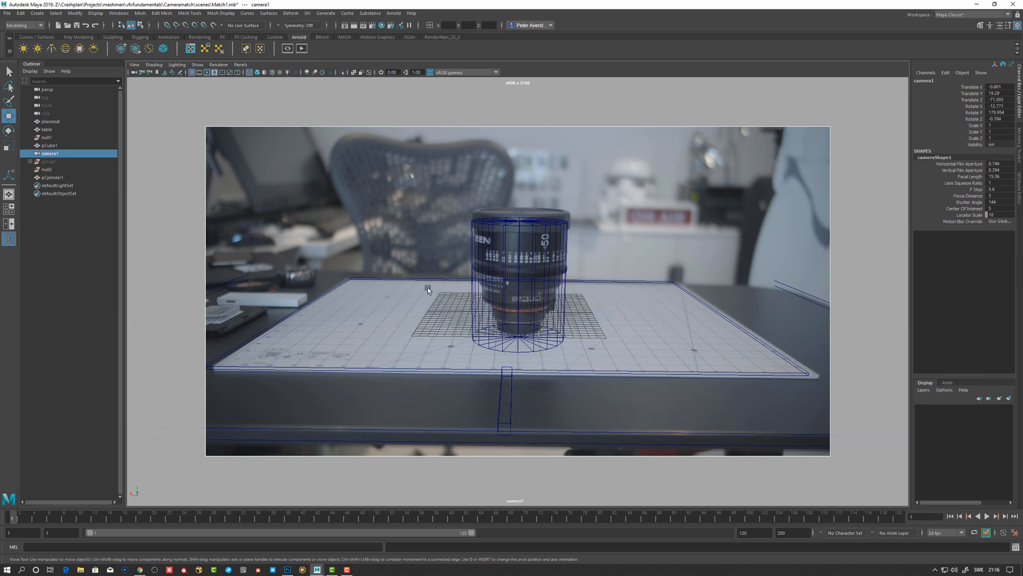
mouse_move(525, 287)
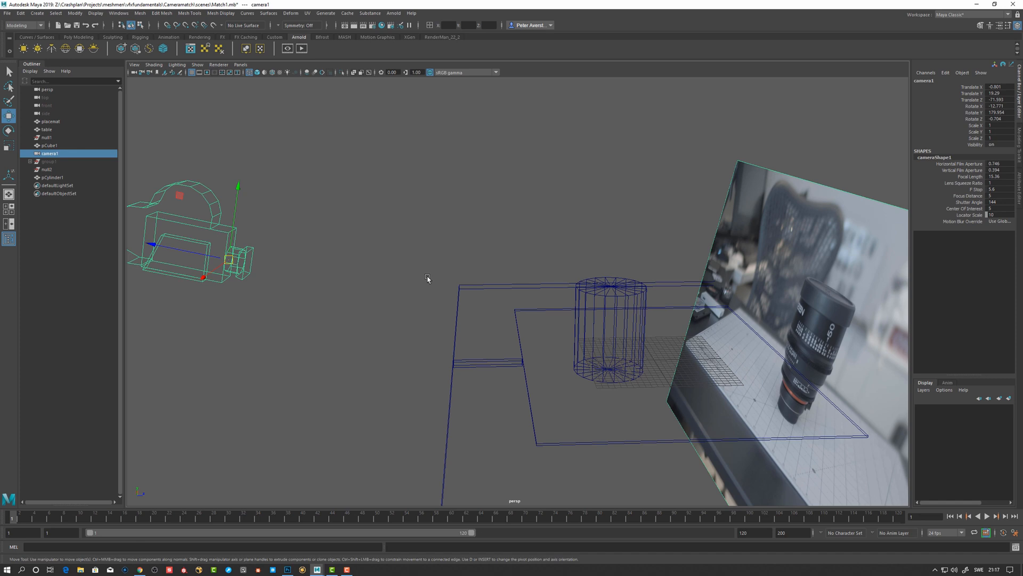
click(609, 326)
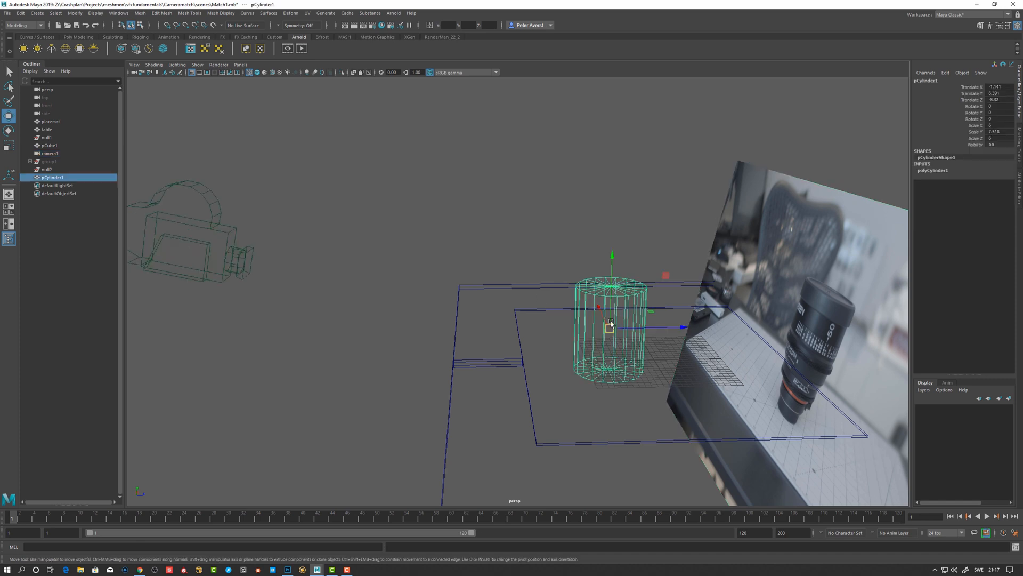